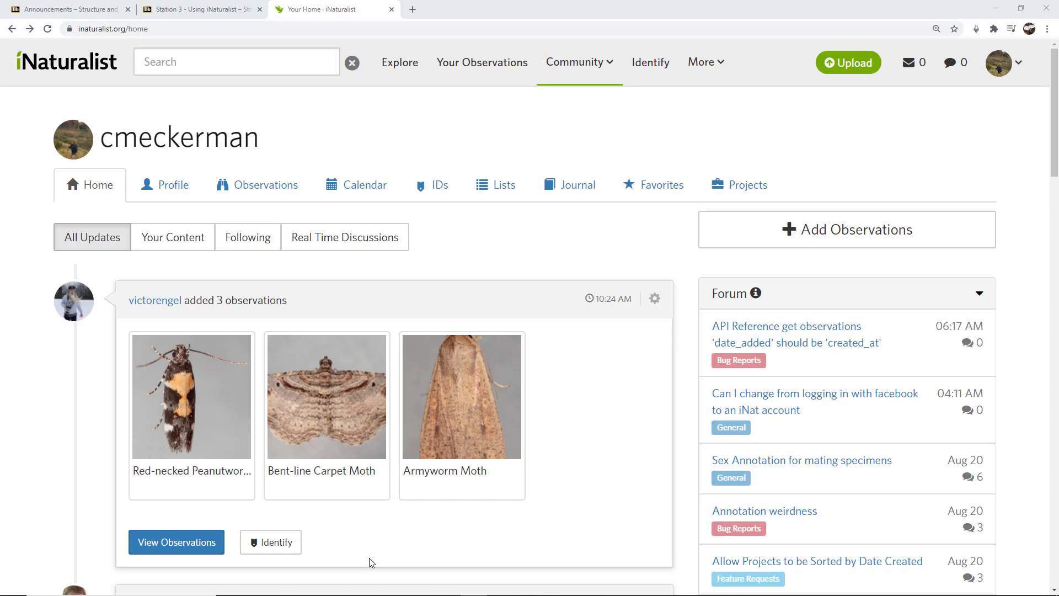
Switch to Photoshop to show the open chicory flower photo.
left_click(446, 585)
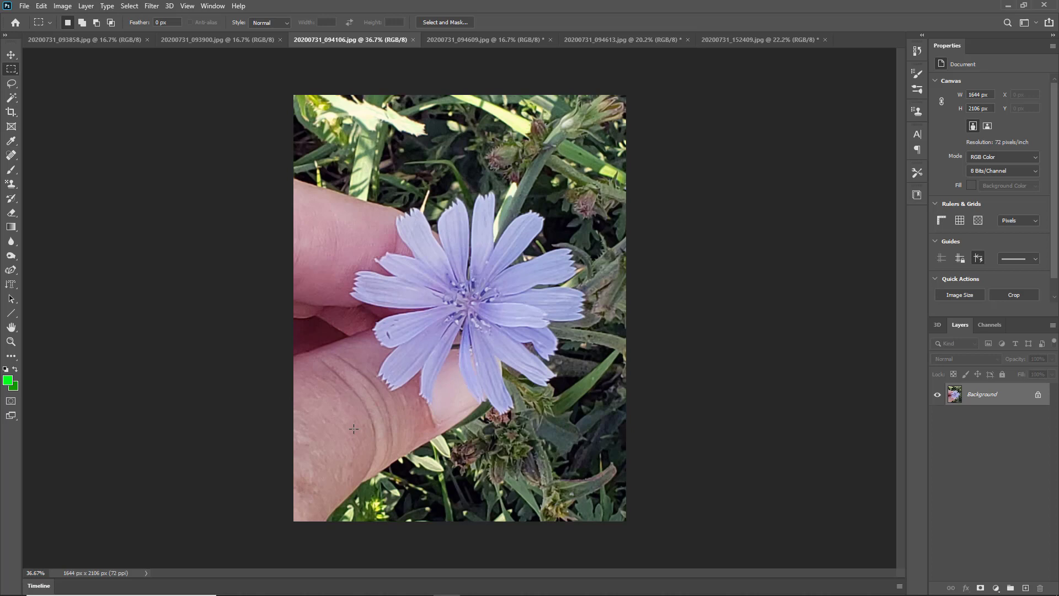
mouse_move(394, 413)
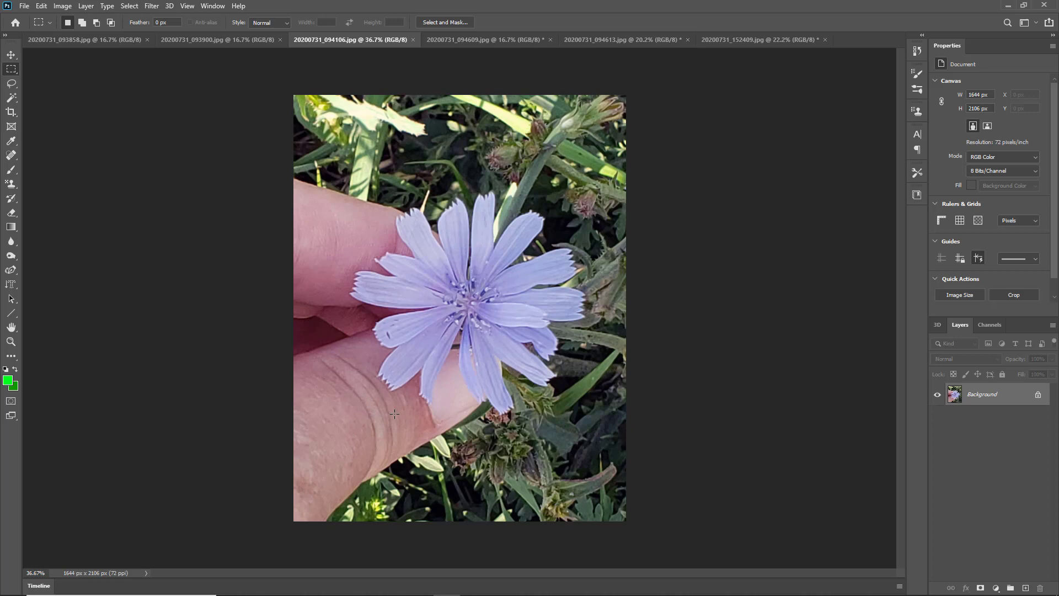
mouse_move(658, 295)
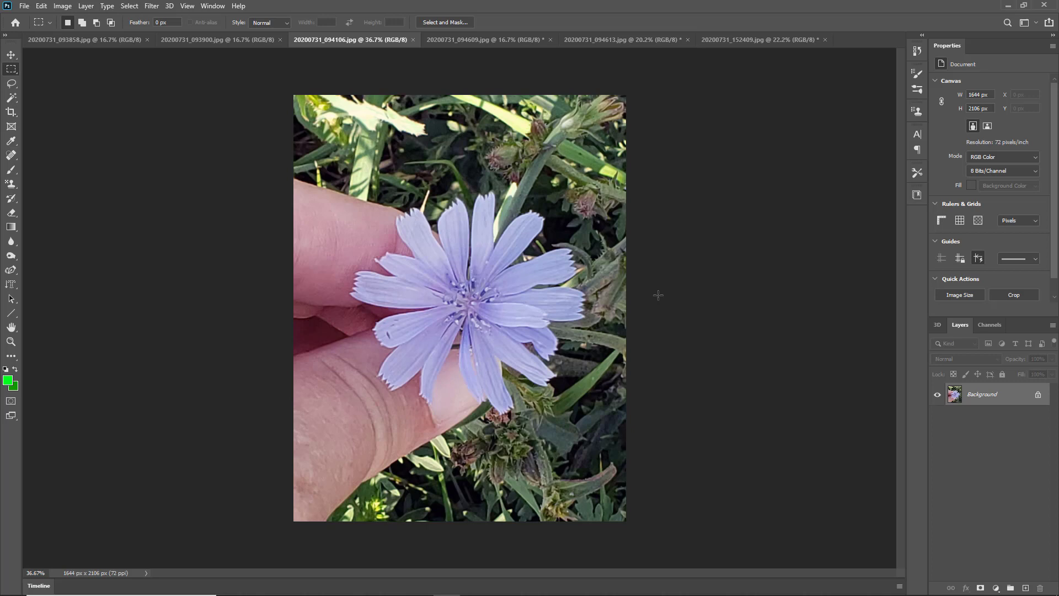
Crop the 152409 dragonfly photo to a landscape frame around the dragonfly.
left_click(760, 39)
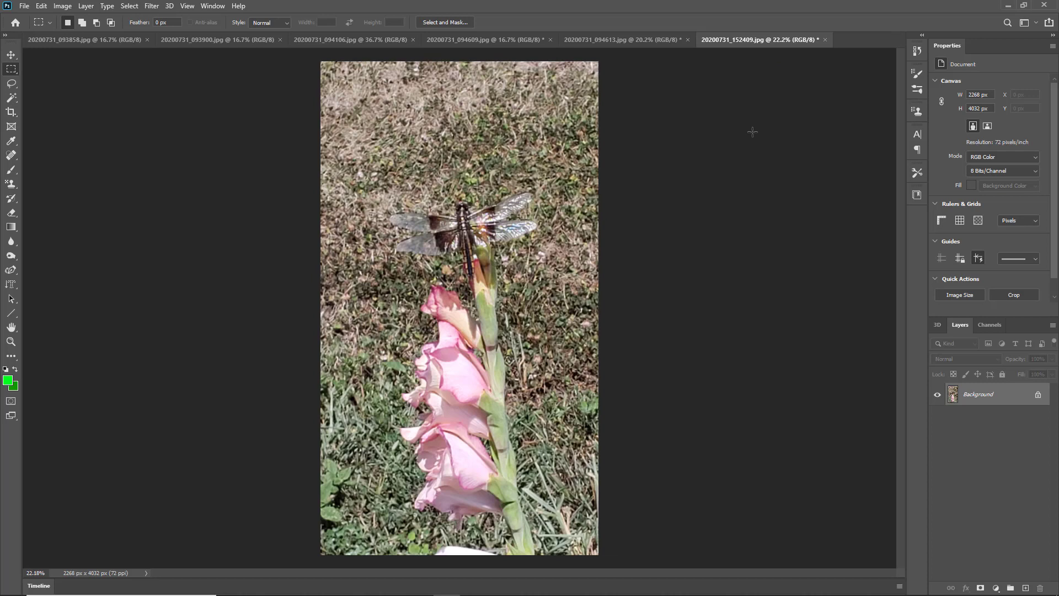
mouse_move(734, 219)
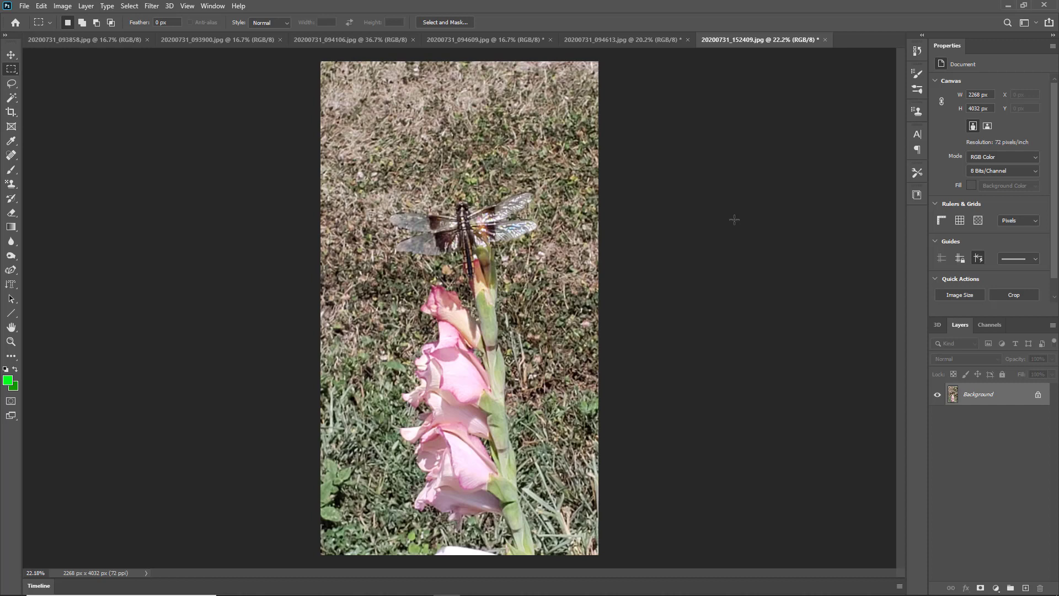
mouse_move(772, 218)
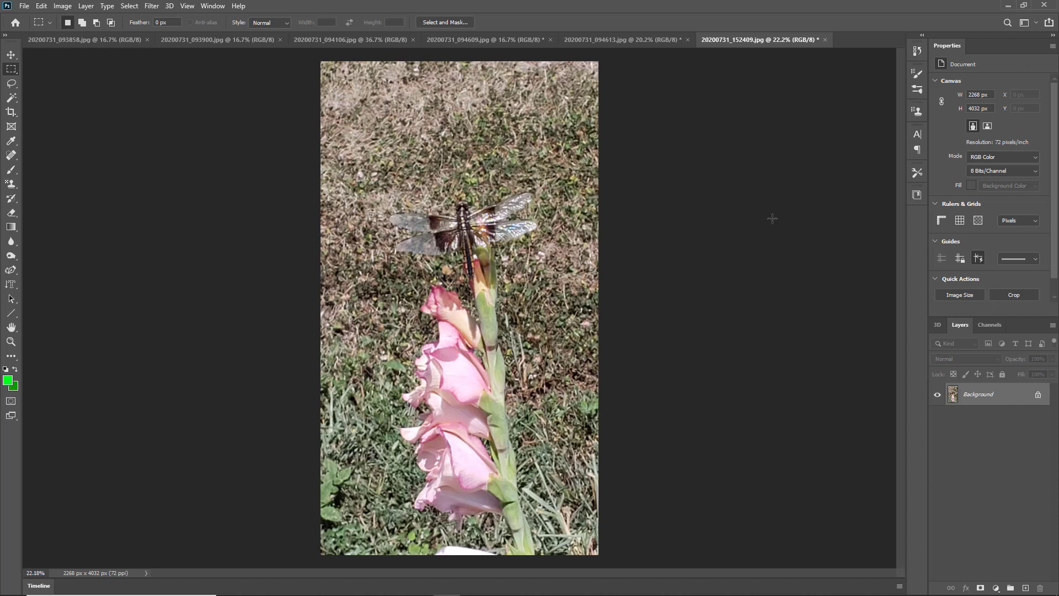
mouse_move(388, 201)
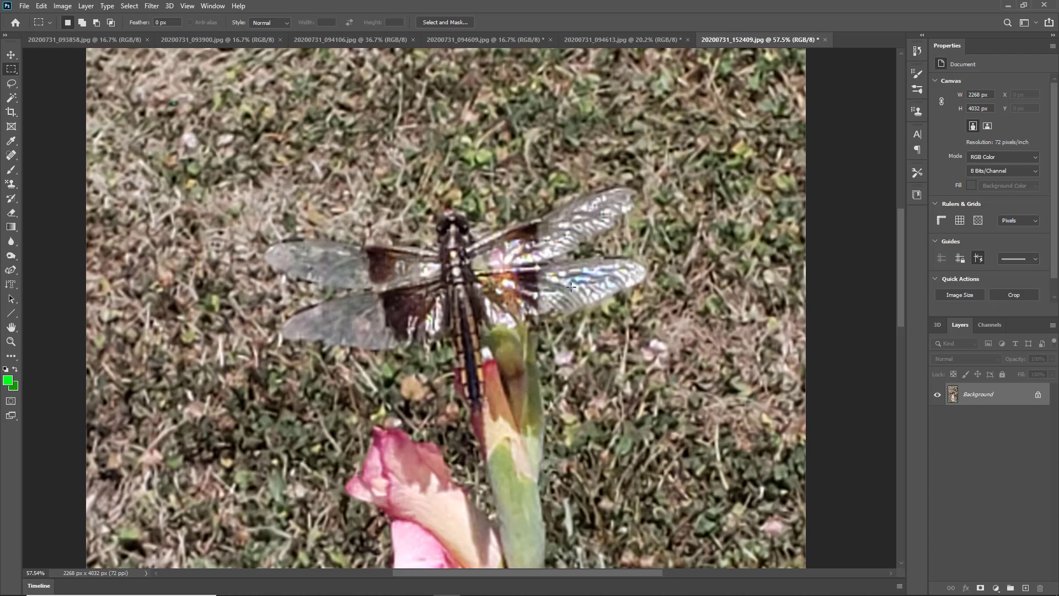
mouse_move(706, 132)
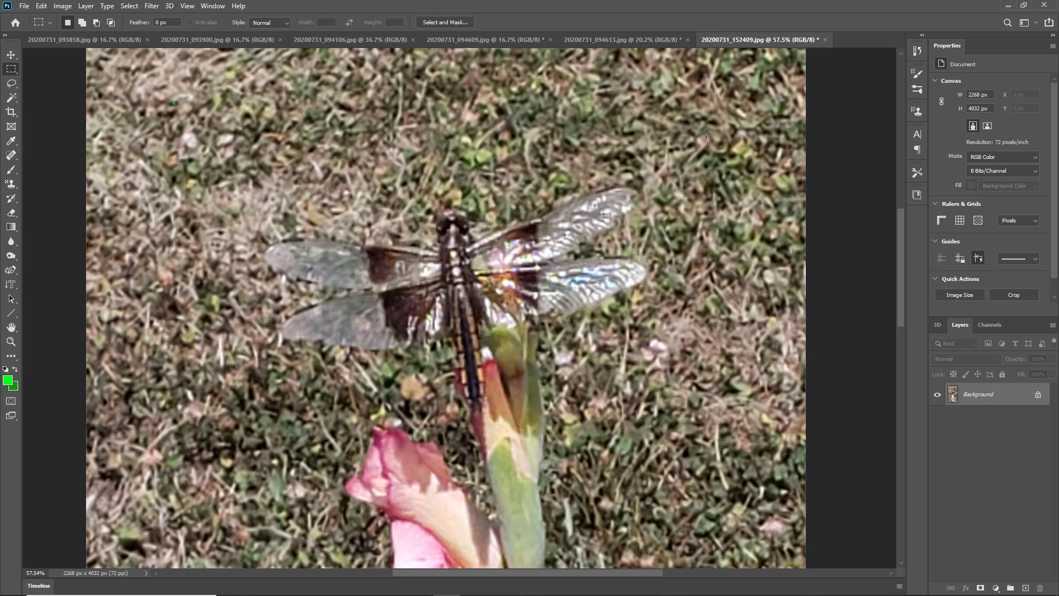
left_click(62, 5)
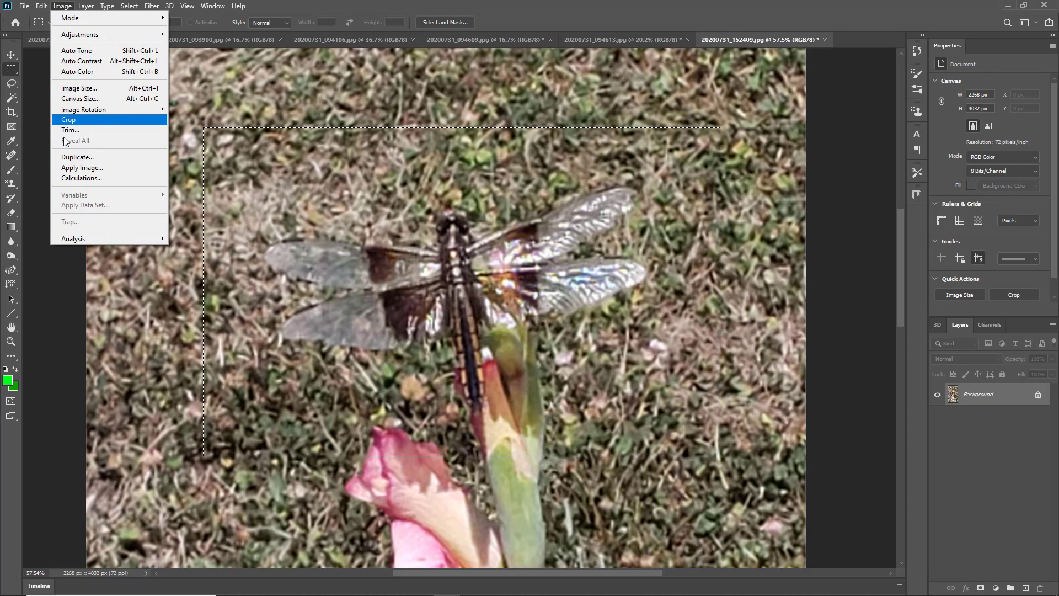
left_click(67, 120)
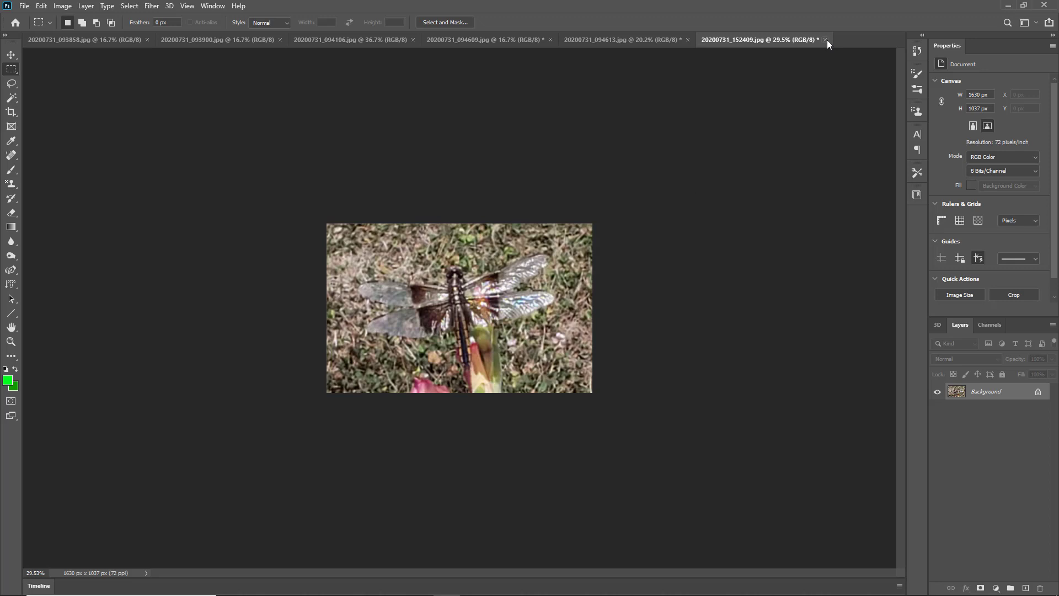
Close the dragonfly photo, crop the 094613 leaf photo around the spider, and save it.
left_click(825, 39)
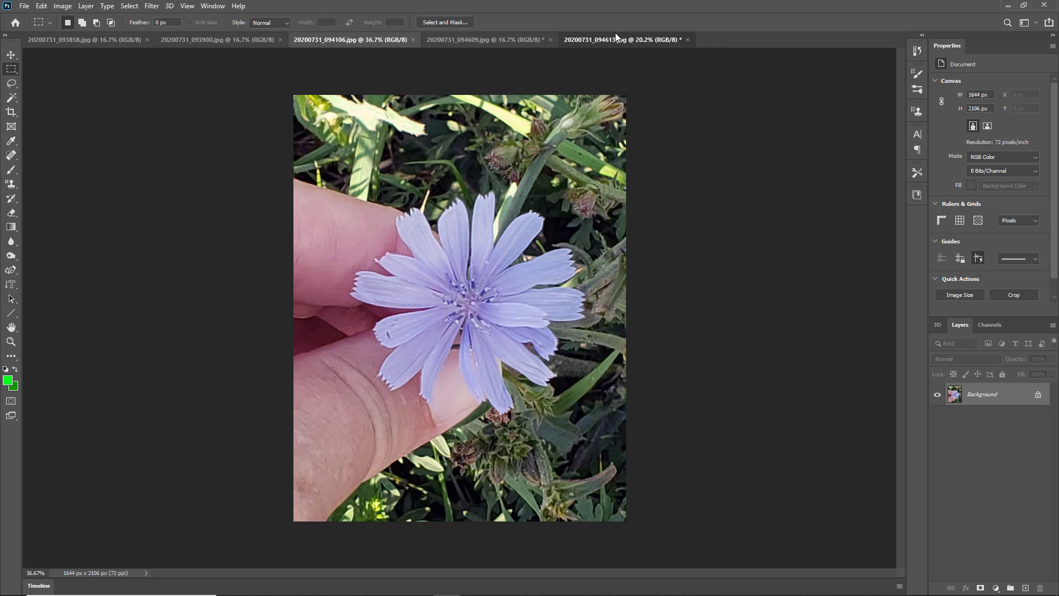
left_click(617, 39)
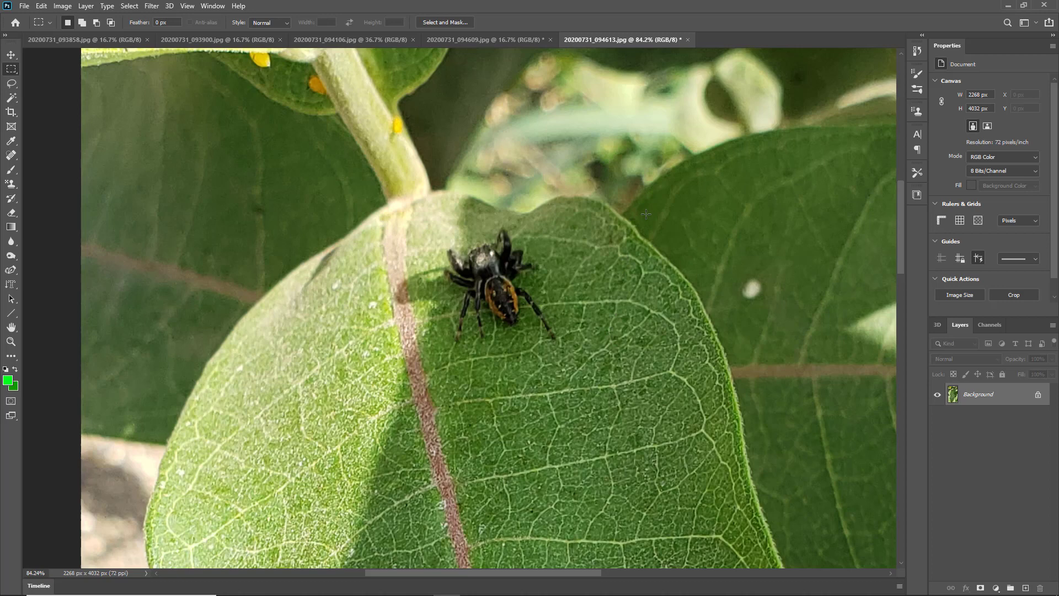
mouse_move(534, 353)
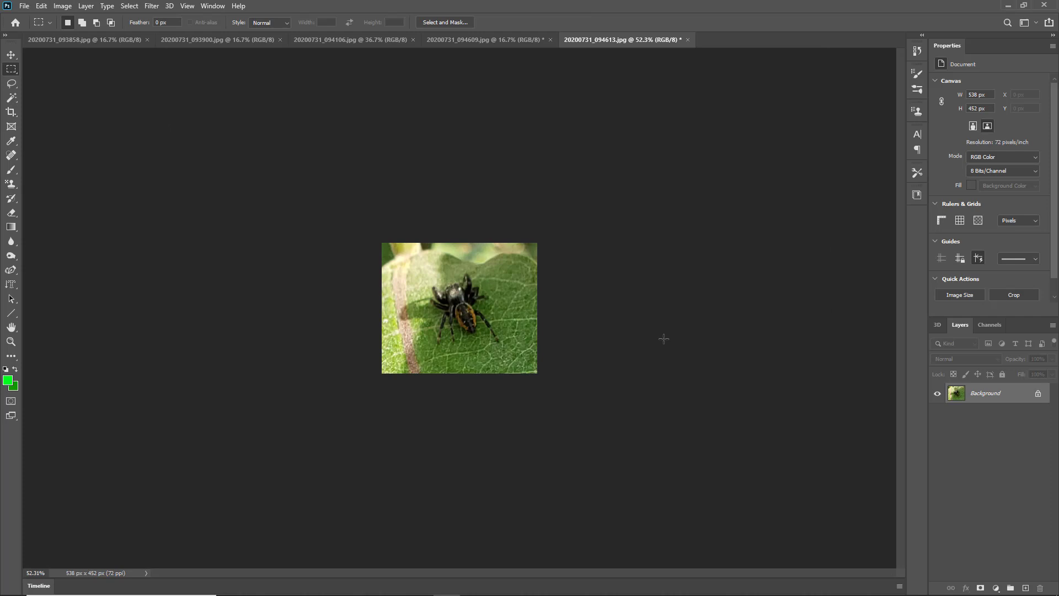
left_click(688, 39)
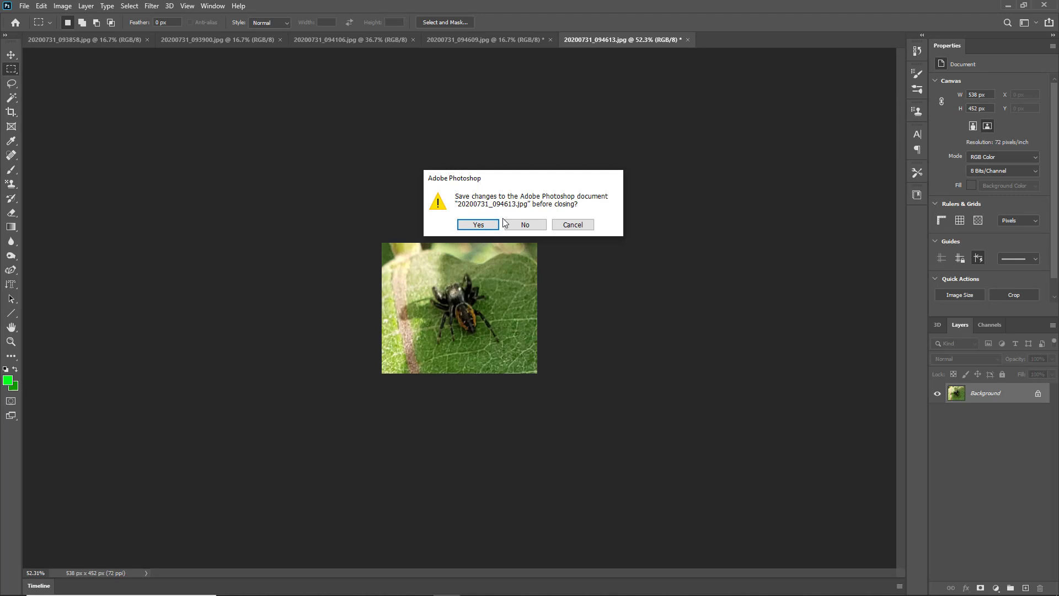
left_click(524, 225)
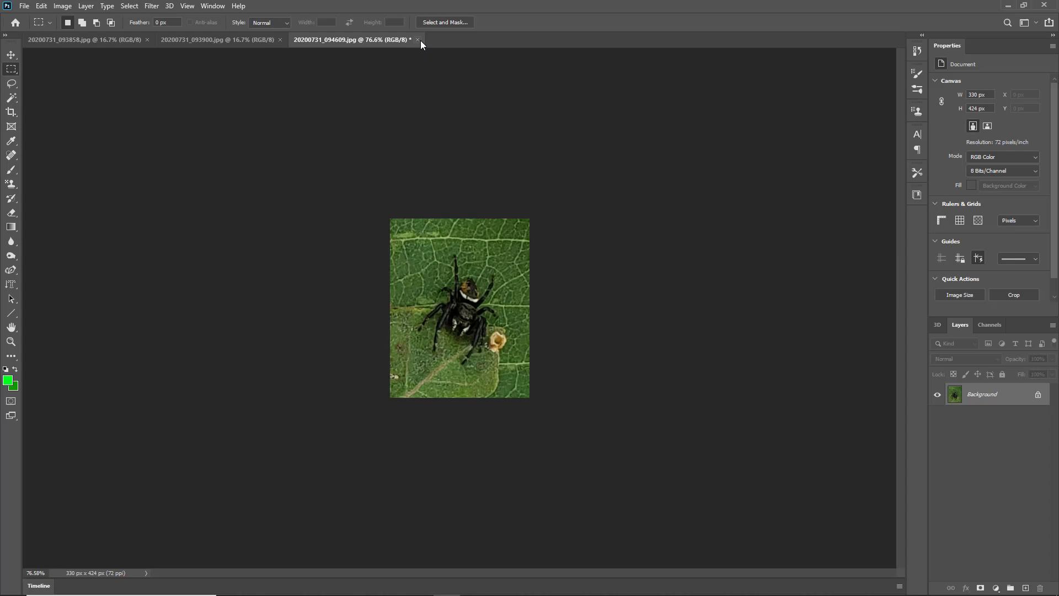
Close the jumping spider photo, then crop the 093900 photo around the ladybug and start closing it.
left_click(418, 39)
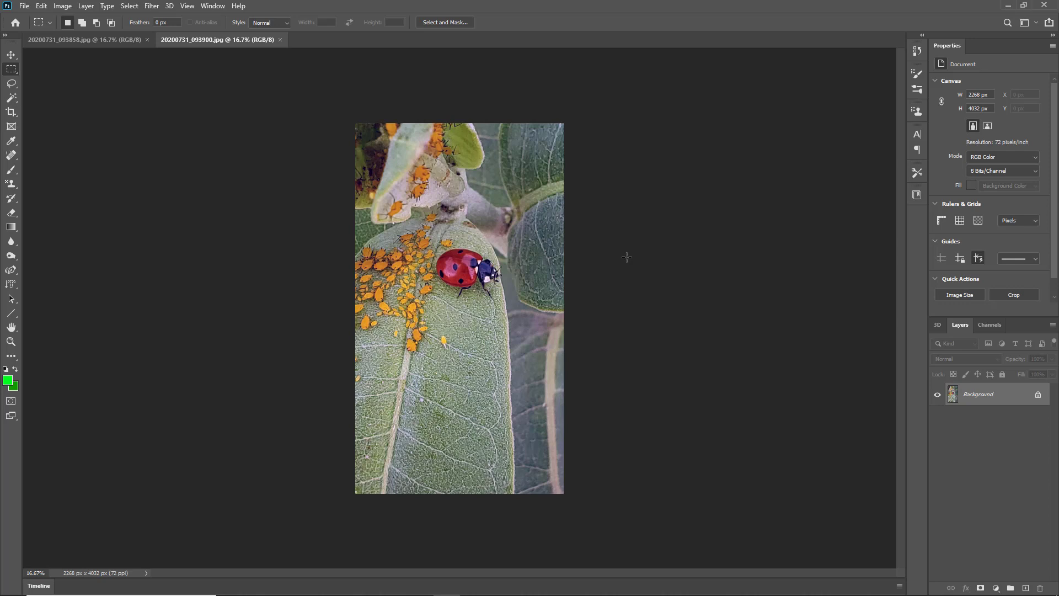
mouse_move(707, 274)
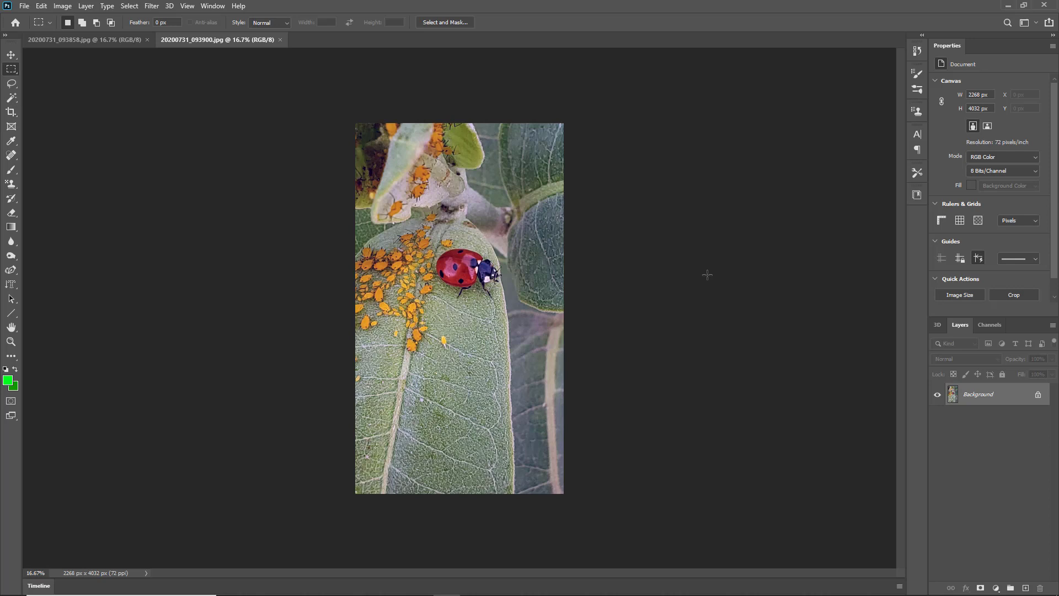
left_click(78, 39)
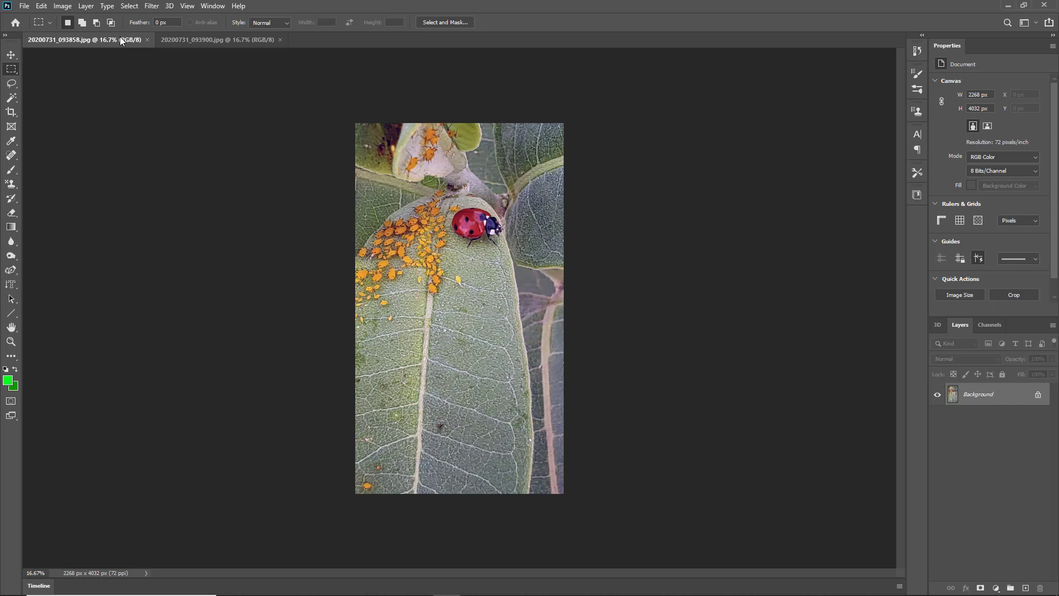
left_click(216, 39)
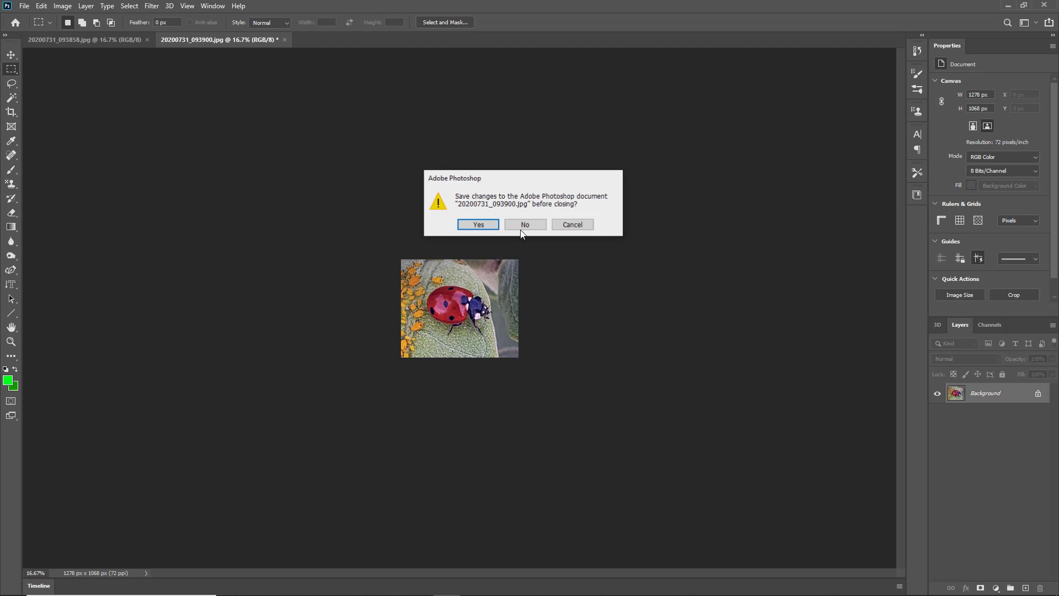
Answer the save prompt to close the cropped ladybug photo.
left_click(524, 225)
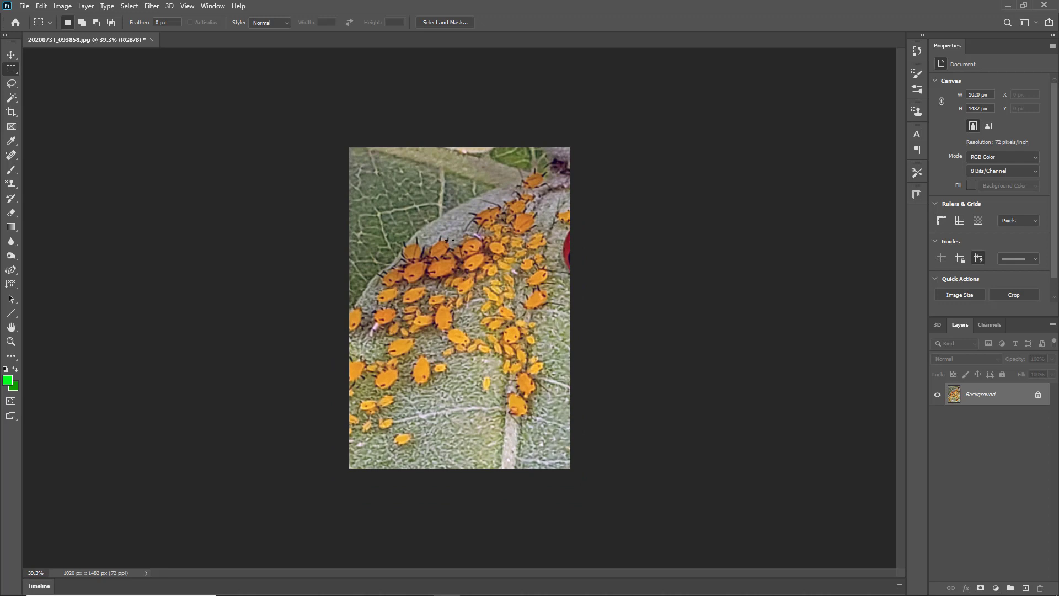
mouse_move(268, 115)
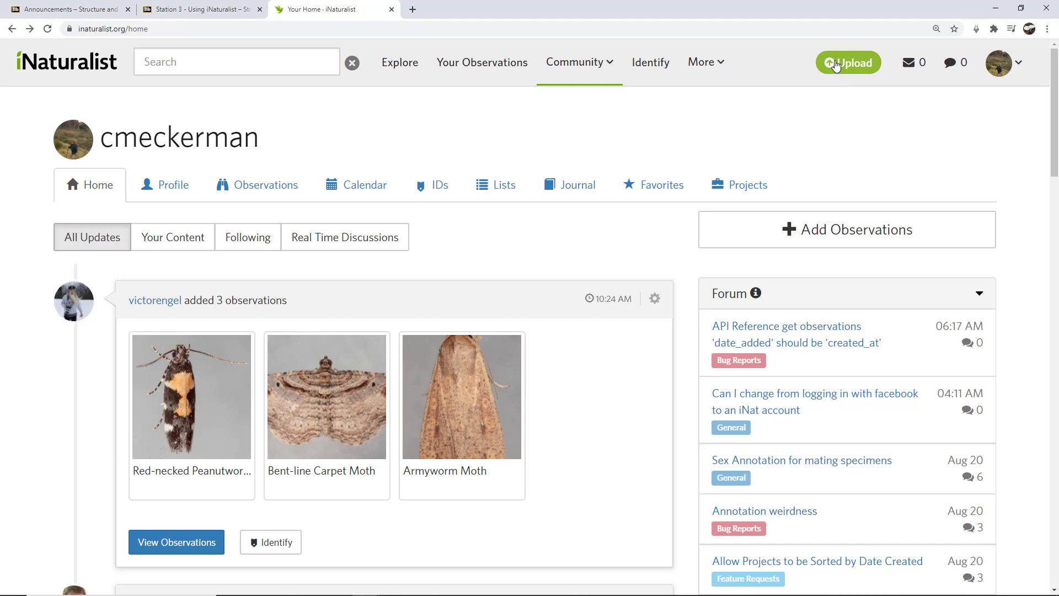
Go to iNaturalist's Upload page and bring up the photo file picker.
left_click(849, 62)
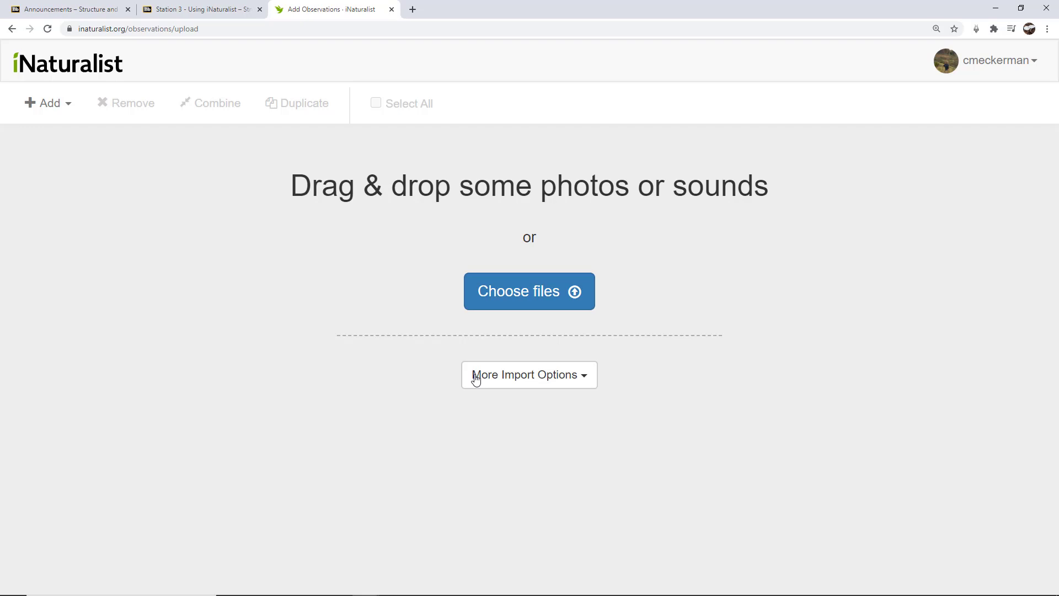
left_click(528, 291)
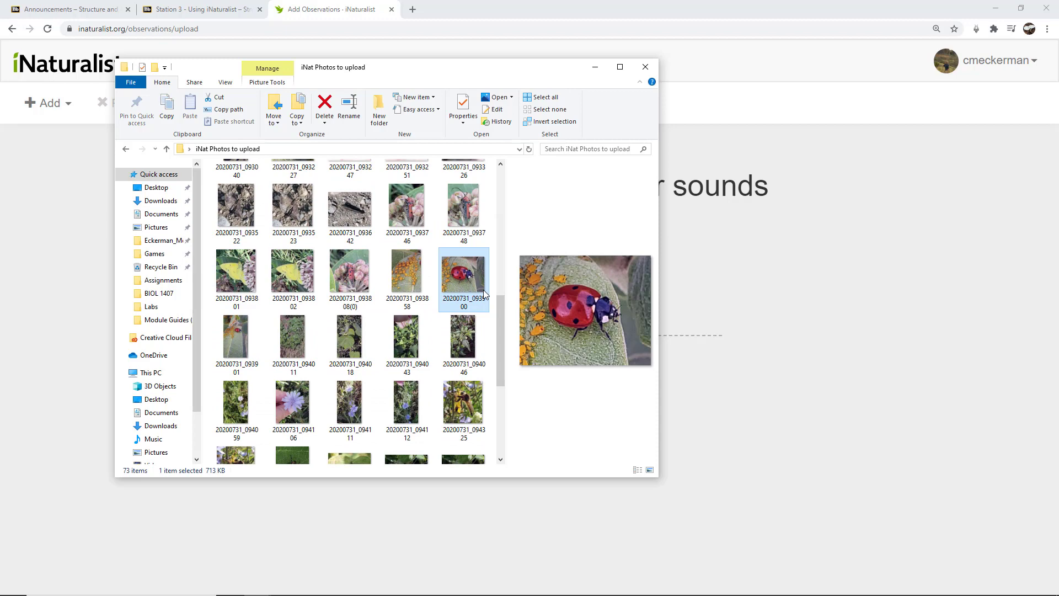
mouse_move(439, 283)
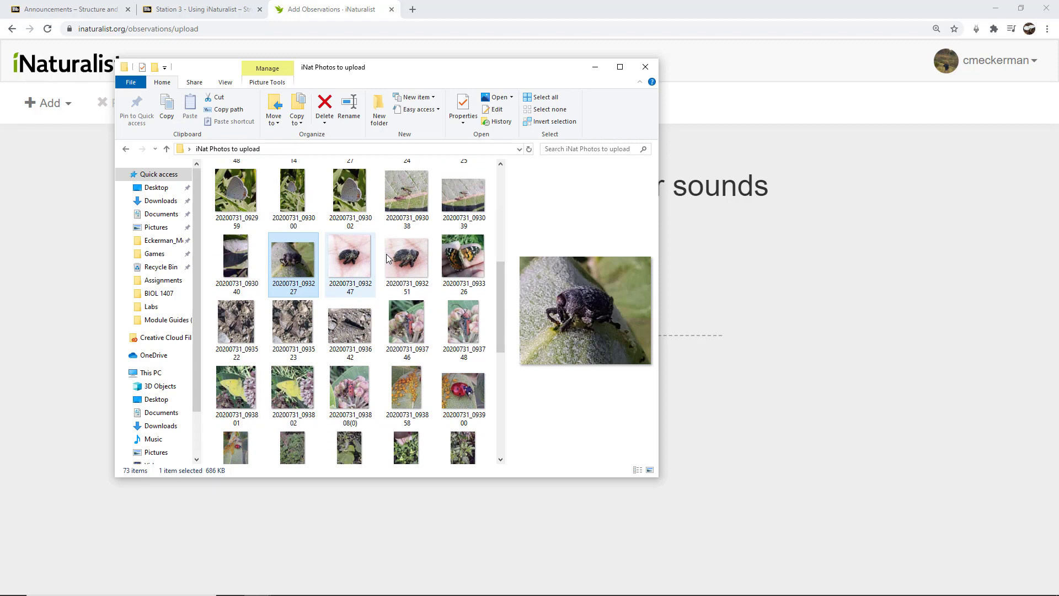
Multi-select the weevil, red milkweed beetle and yellow butterfly photos in iNat Photos to upload.
left_click(406, 326)
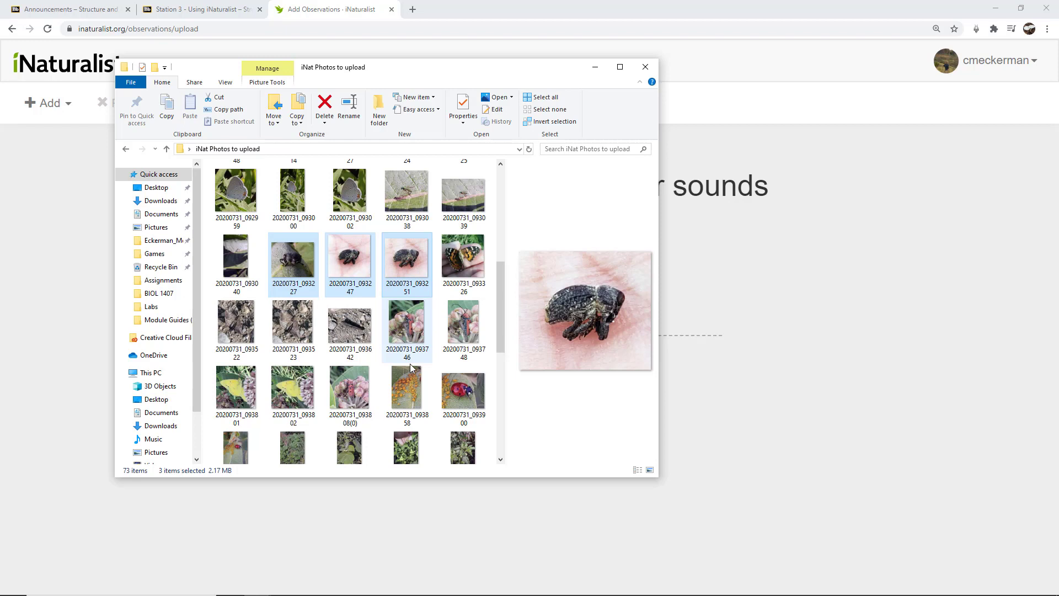
scroll("down", 3)
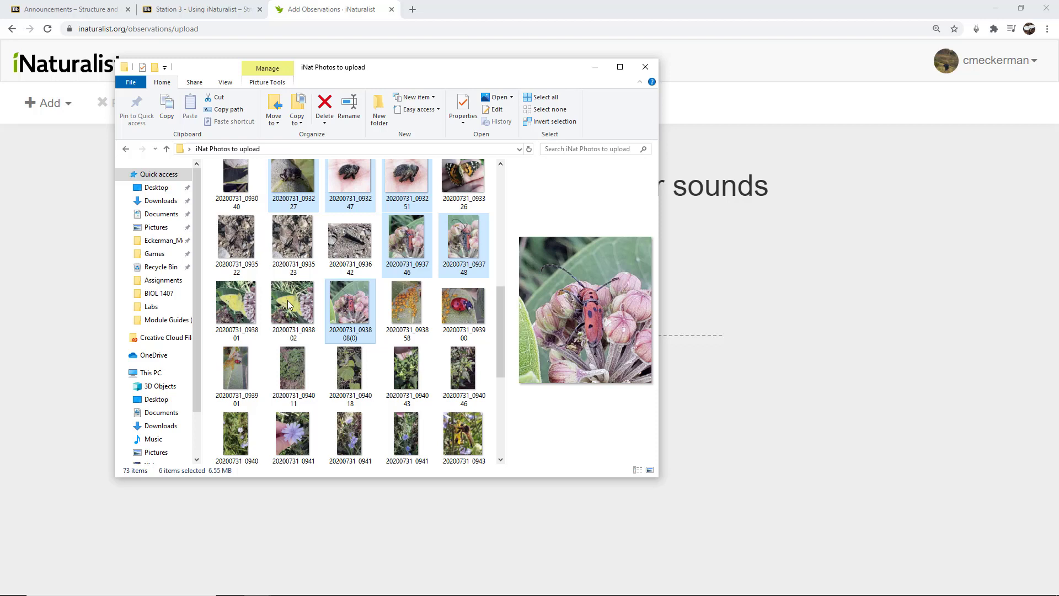
left_click(463, 308)
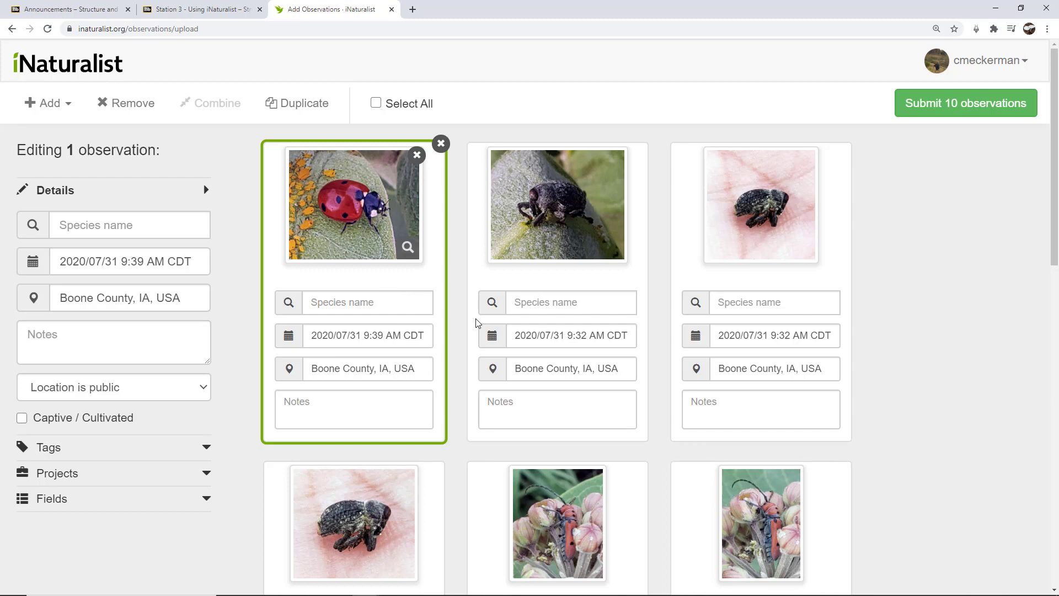
Scroll through the draft observation cards on the upload page.
scroll("down", 3)
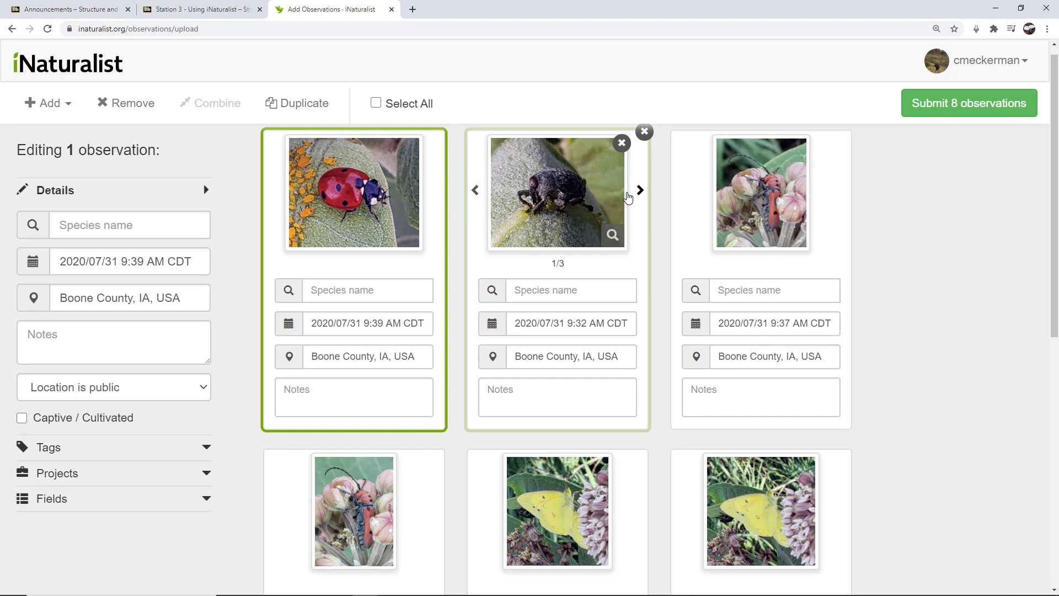
Combine the three red milkweed beetle and two butterfly photos, leaving five observations.
left_click(639, 190)
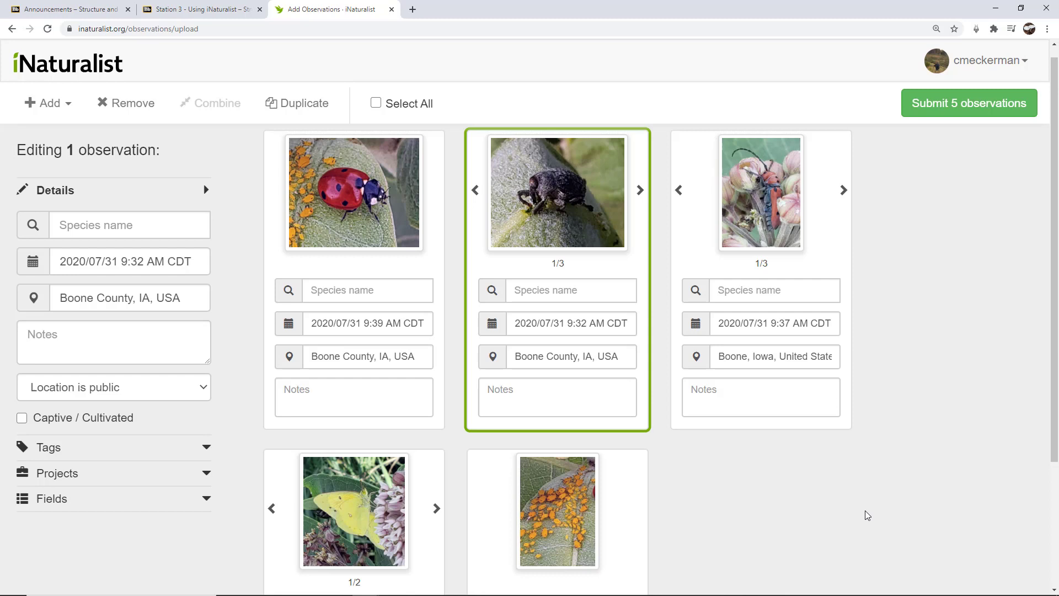
Open the weevil observation's location map showing Boone County, IA.
left_click(353, 193)
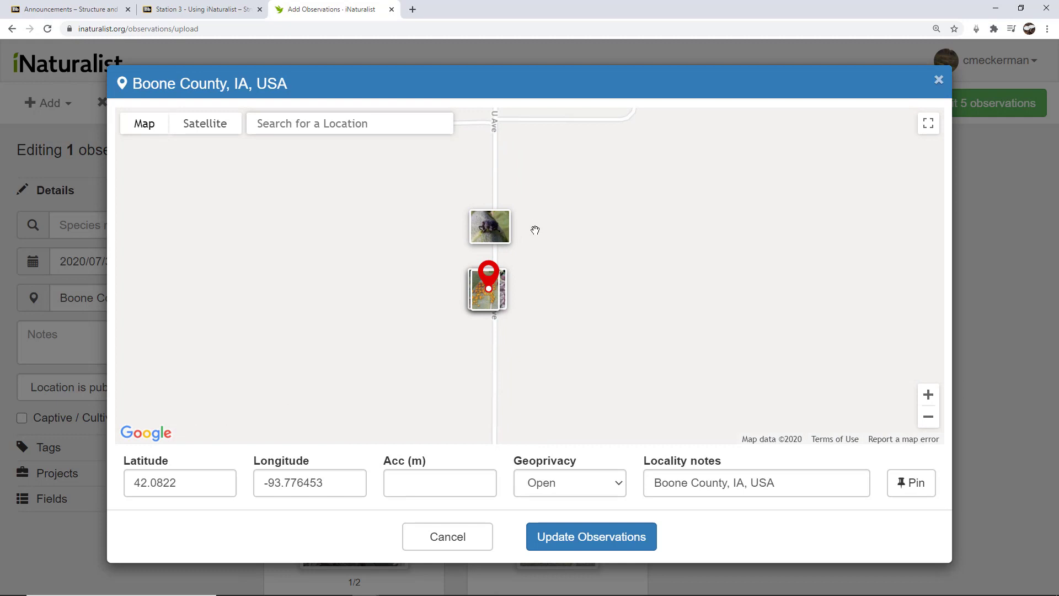
Switch the location map to satellite imagery and pan toward the dirt road and photo pins.
left_click(204, 123)
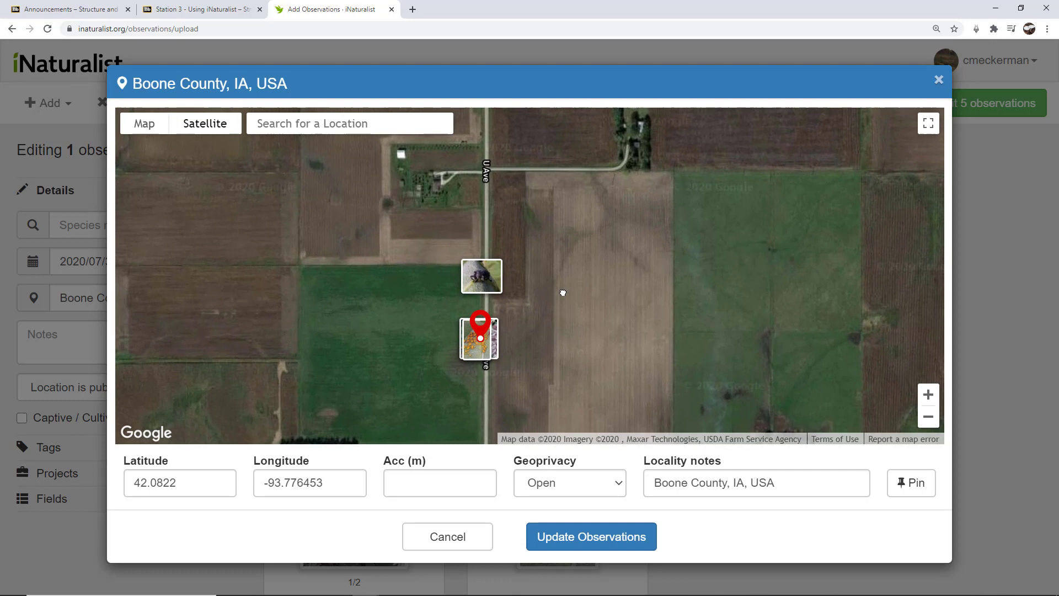
left_click_drag(563, 292, 485, 319)
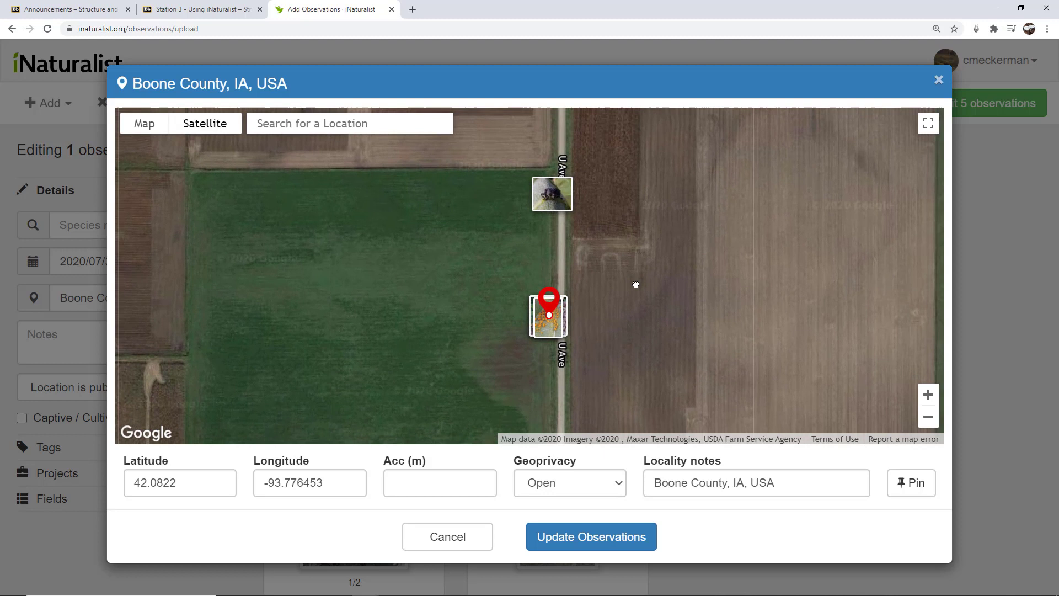
mouse_move(553, 255)
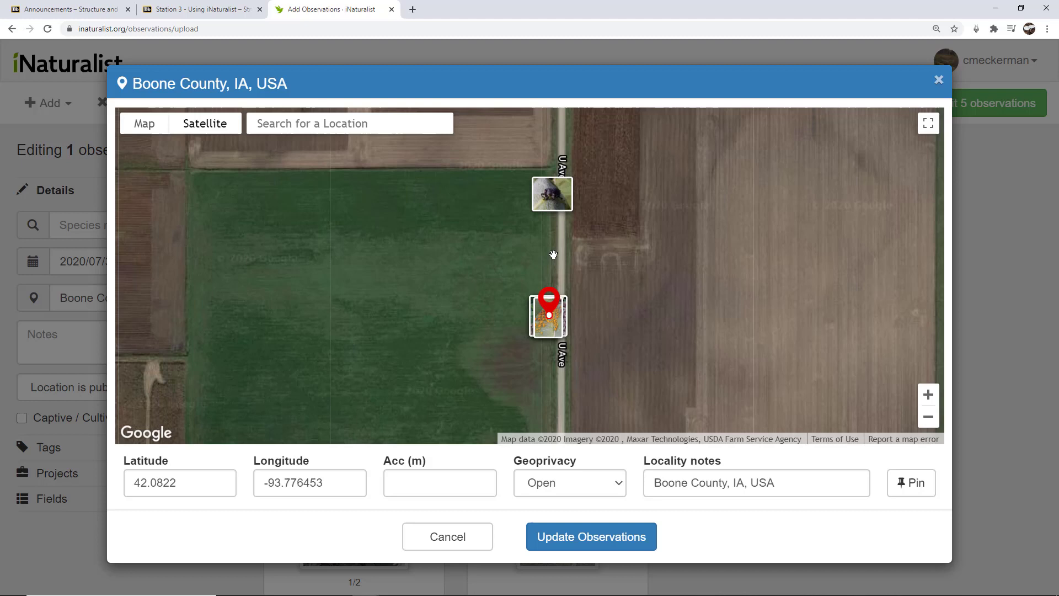
Drop the weevil's pin on the road between the photos and widen accuracy to about 75 m.
left_click_drag(549, 314, 549, 256)
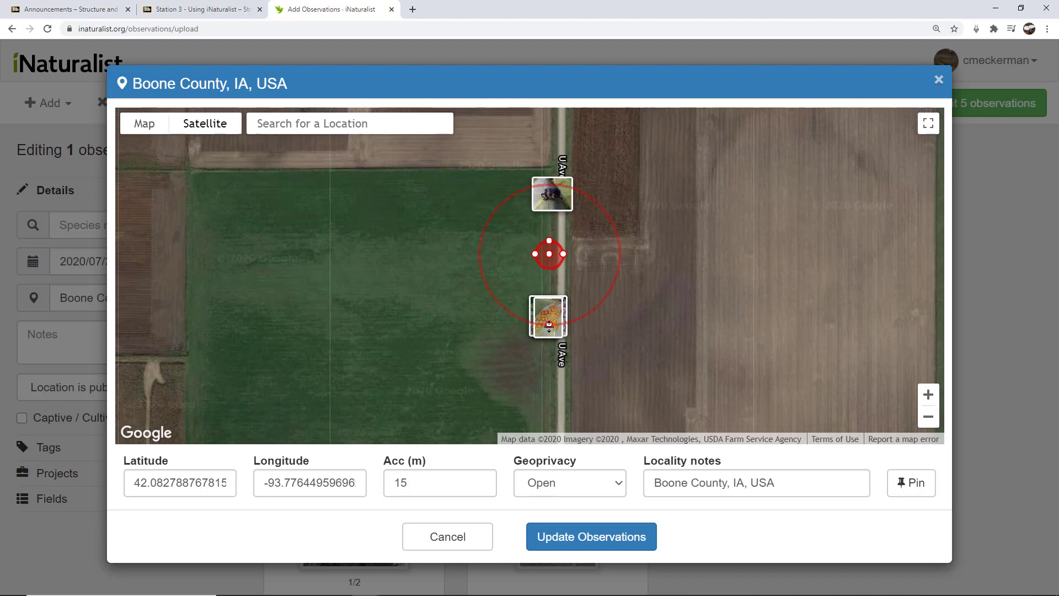
left_click_drag(552, 253, 619, 254)
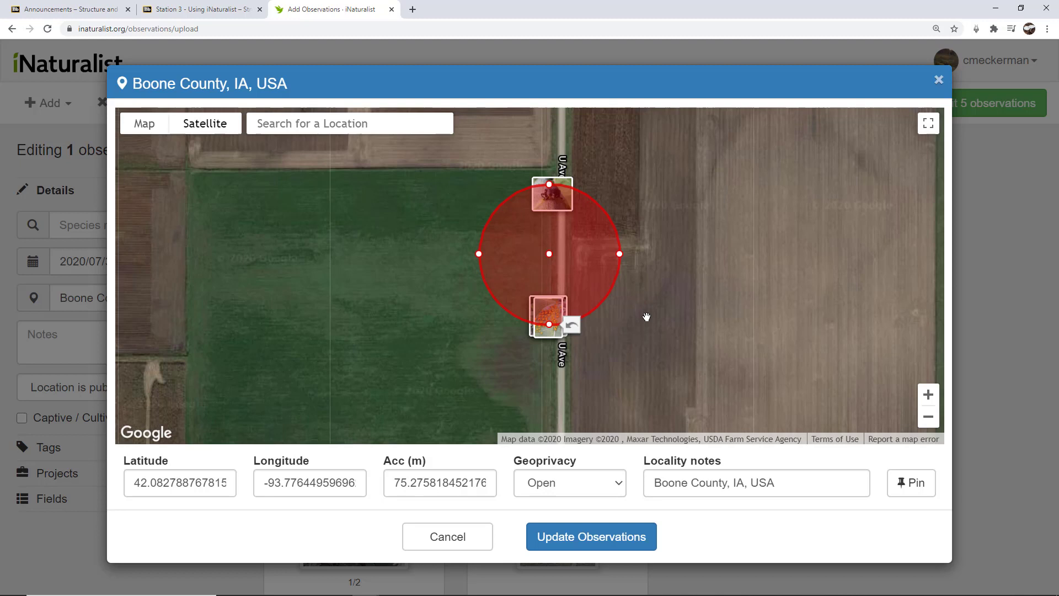
mouse_move(641, 324)
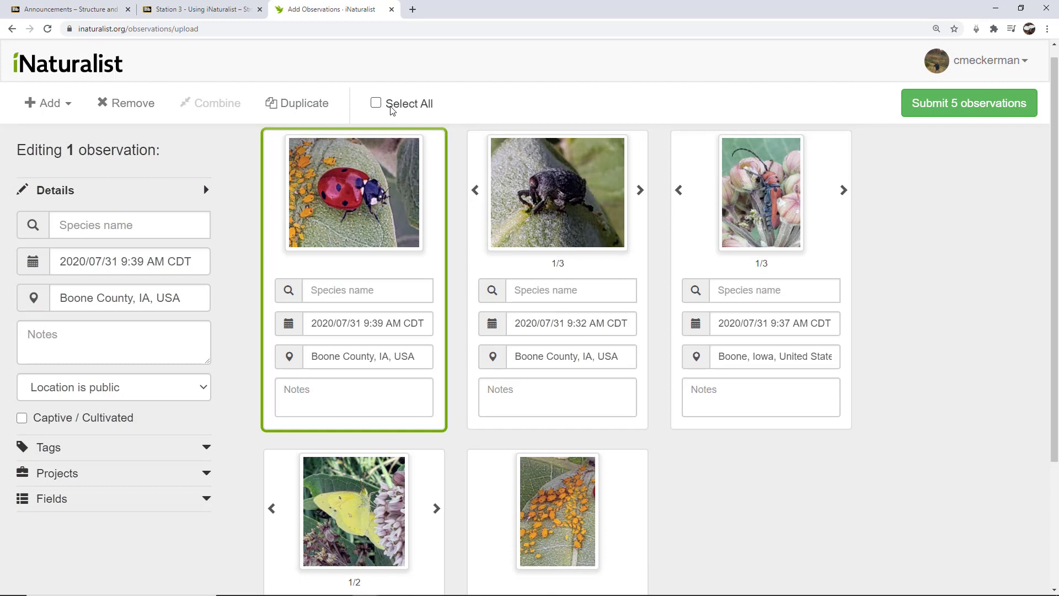
Toggle Select All off and on so all five draft observations are selected.
left_click(376, 103)
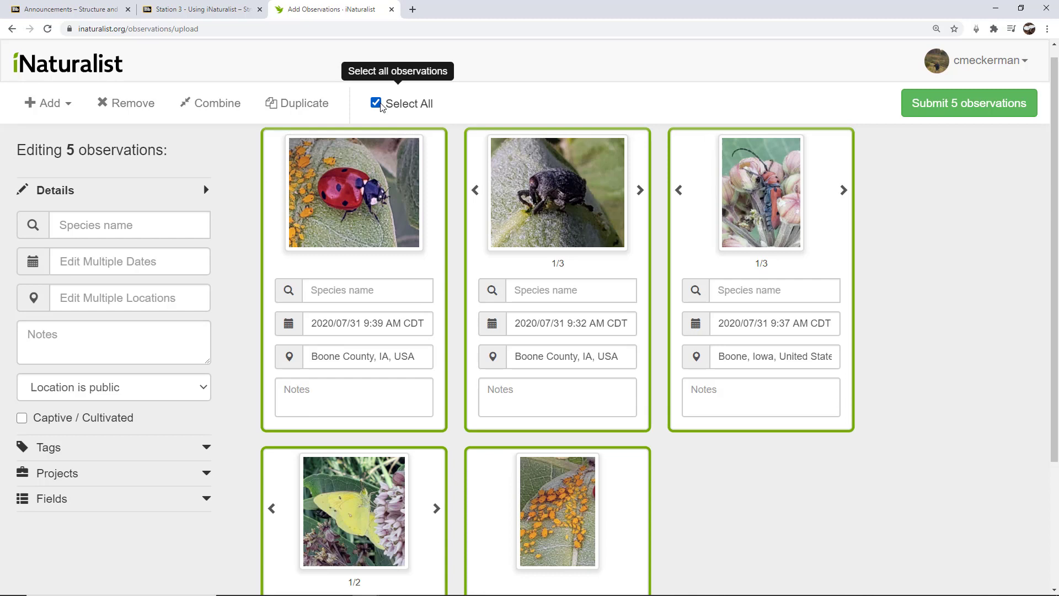
left_click(376, 103)
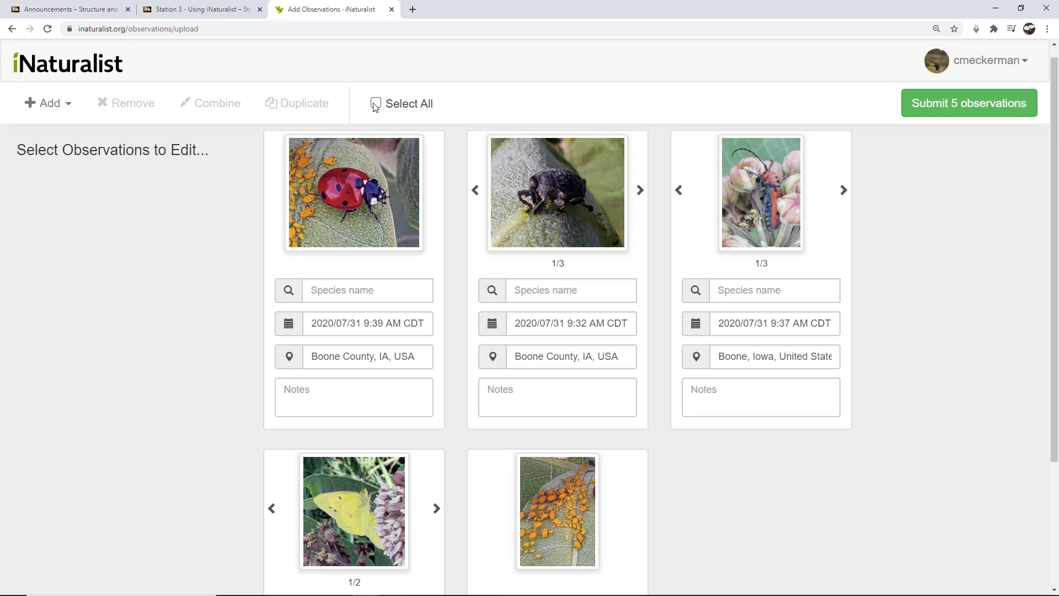
left_click(375, 103)
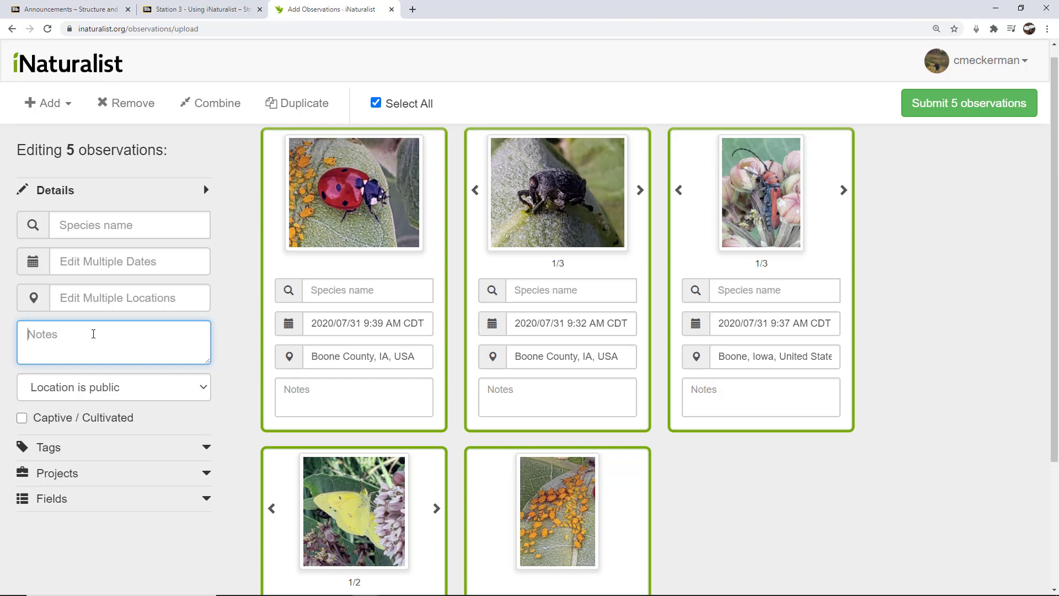
Type the shared note about a roadside ditch along a dirt road for all five observations.
type("This observation was in a")
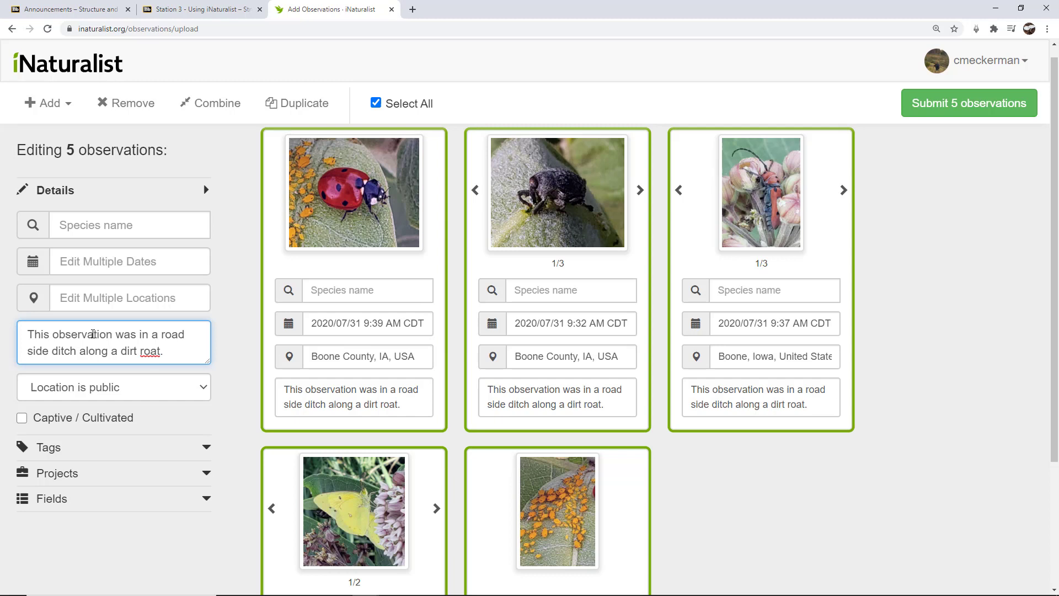
type("road")
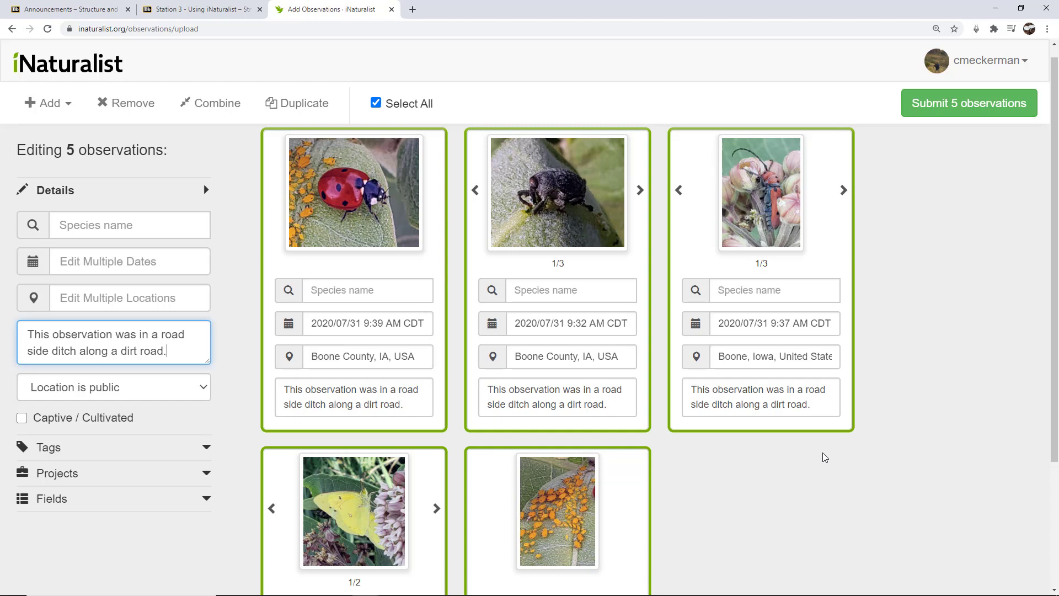
Select only the red beetle card and add 'This beetle was on a milkweed plant.' to its description.
left_click(760, 193)
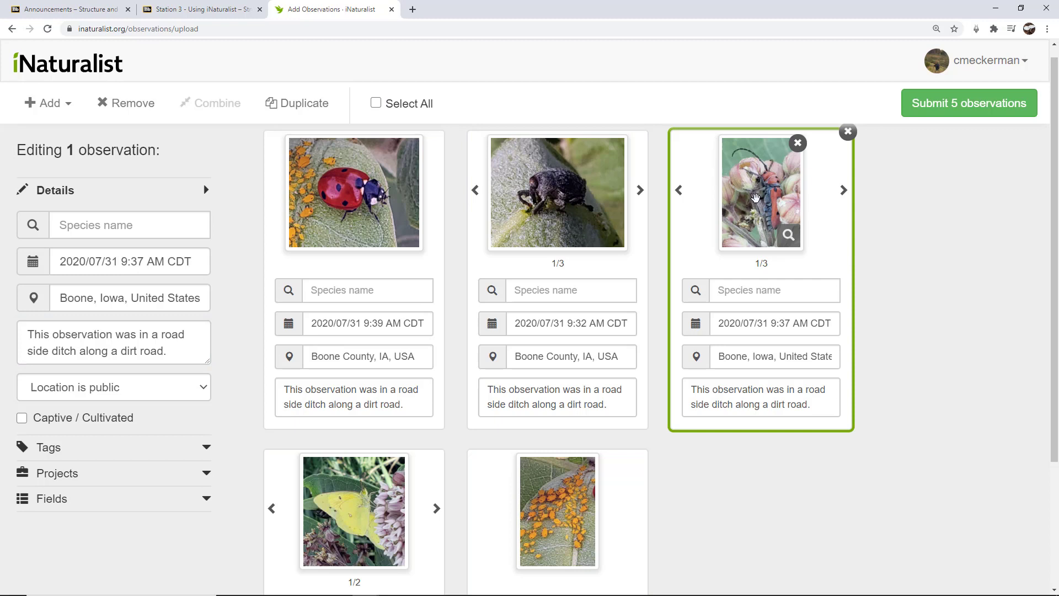
left_click(760, 397)
type("  This beetle was on a milkweed plant.")
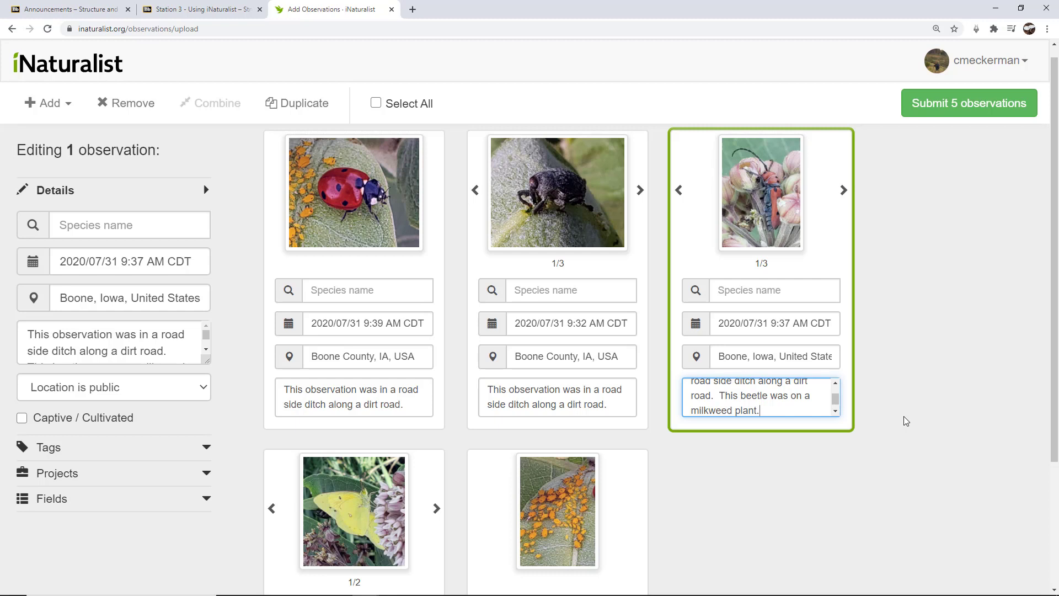
scroll("down", 3)
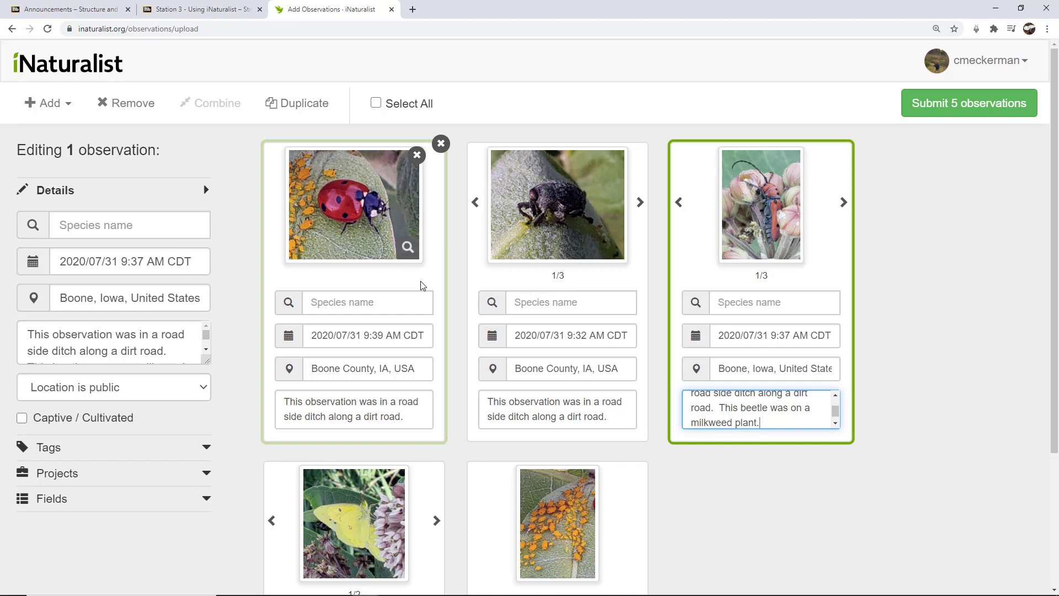
mouse_move(425, 283)
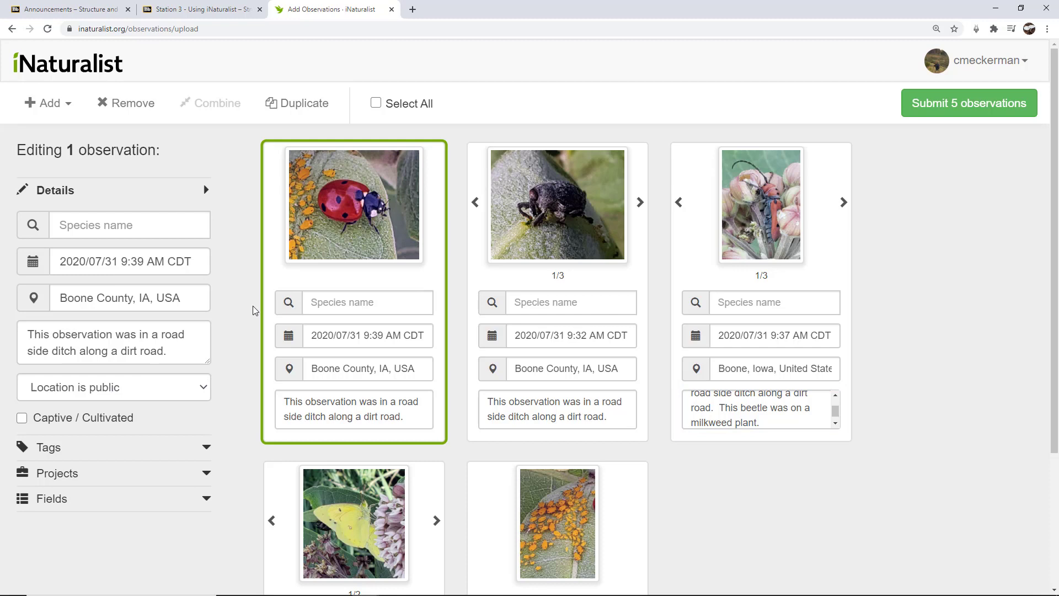
left_click(113, 386)
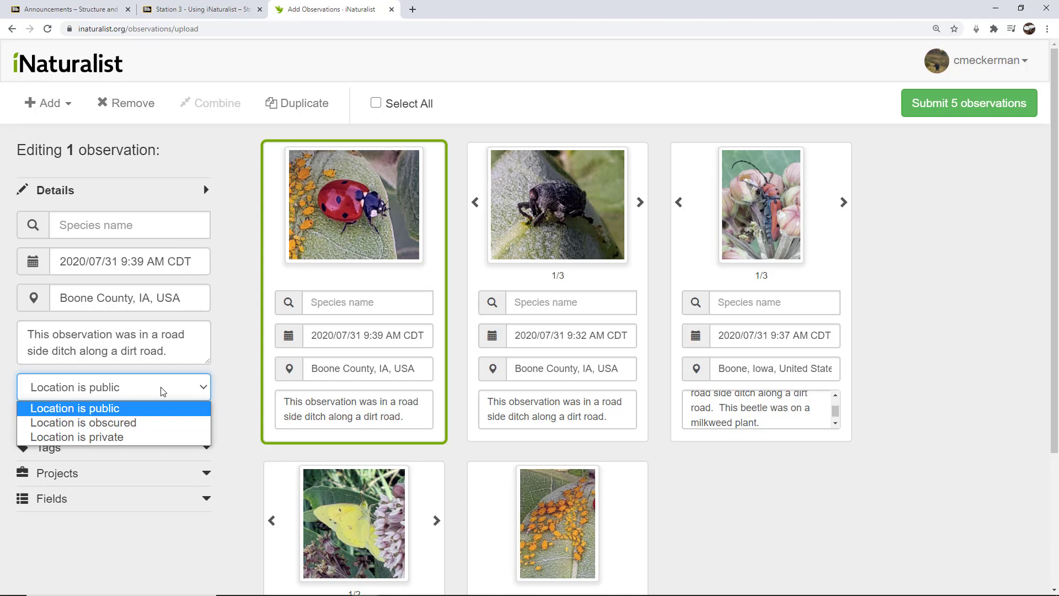
mouse_move(83, 422)
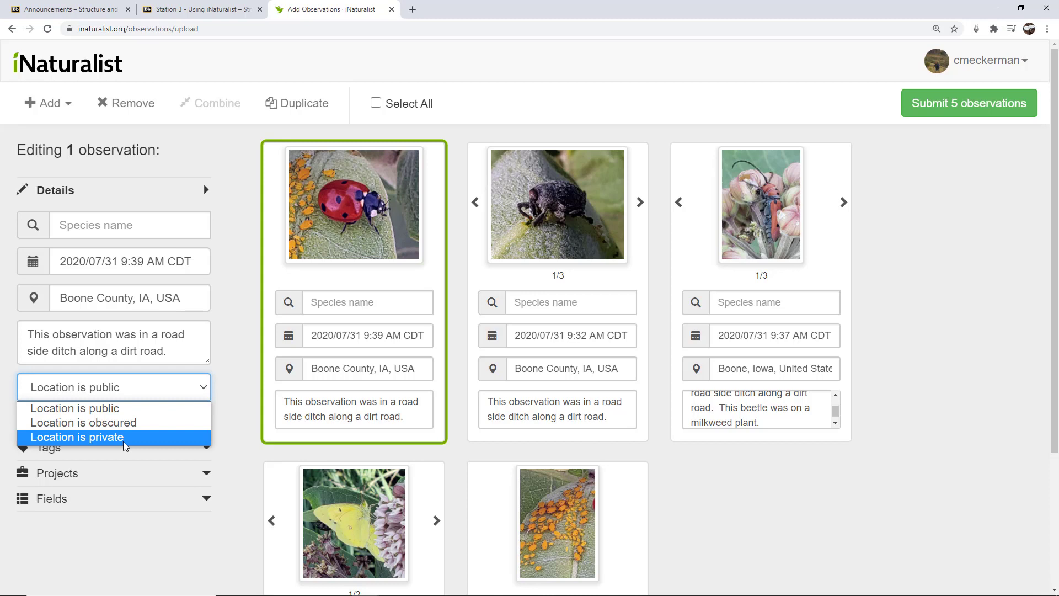
left_click(112, 386)
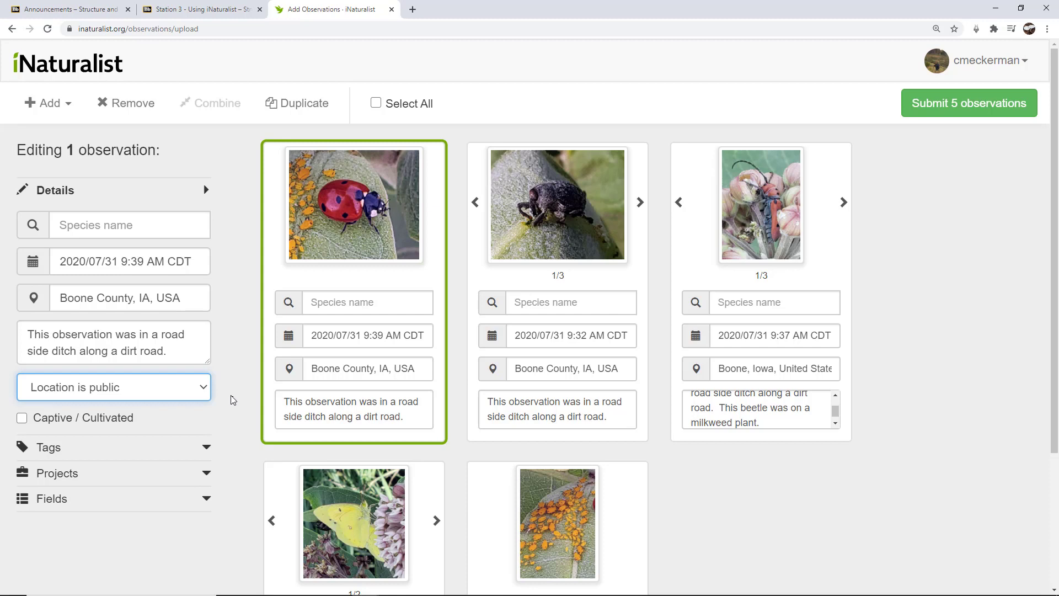
Make the weevil observation the single one open for editing.
left_click(556, 204)
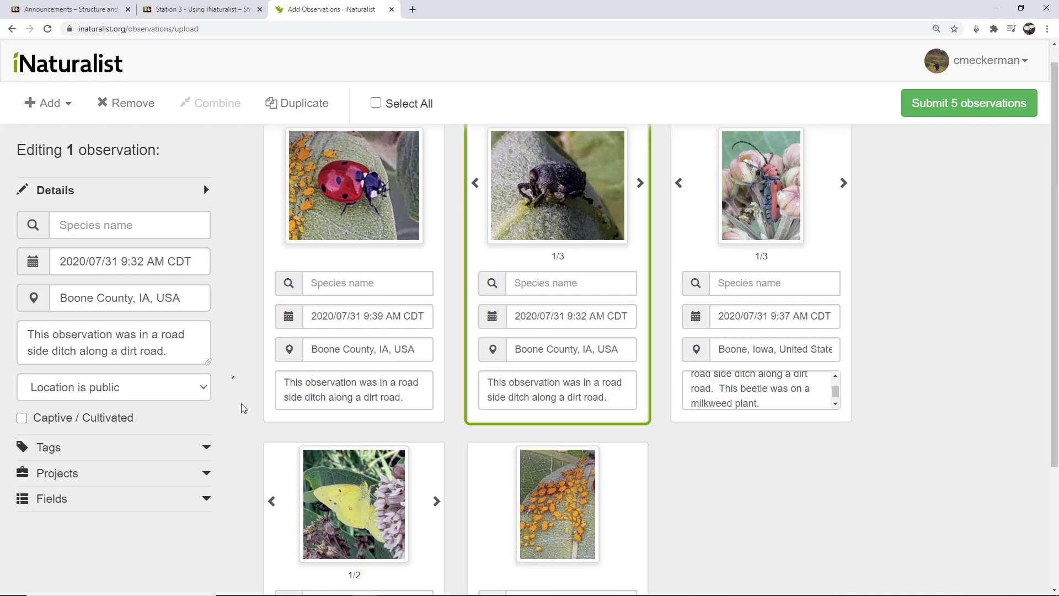
mouse_move(857, 451)
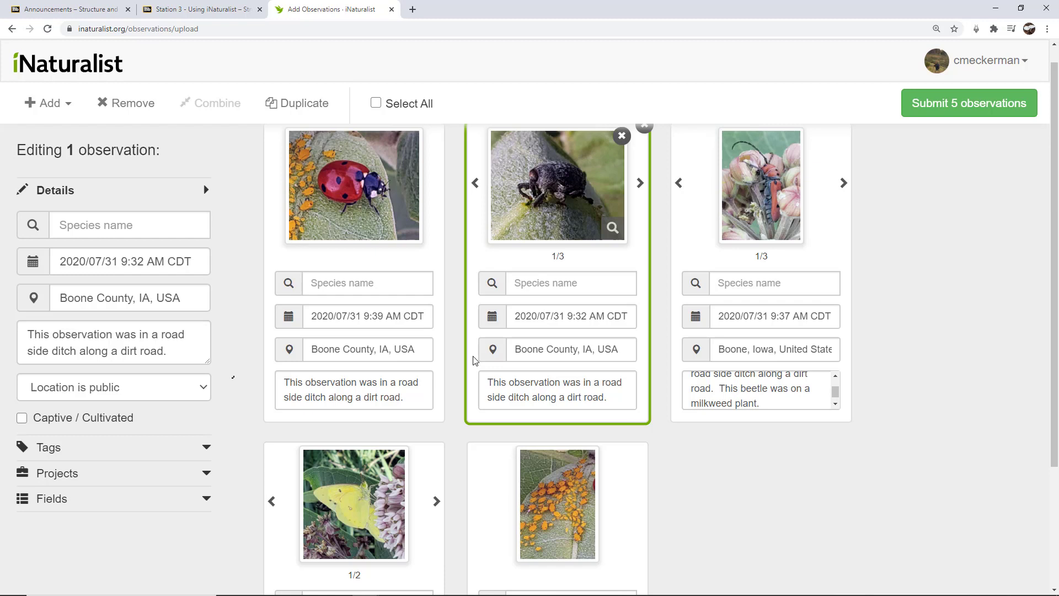
Pick genus Coccinella from the ladybug card's species suggestions.
left_click(367, 282)
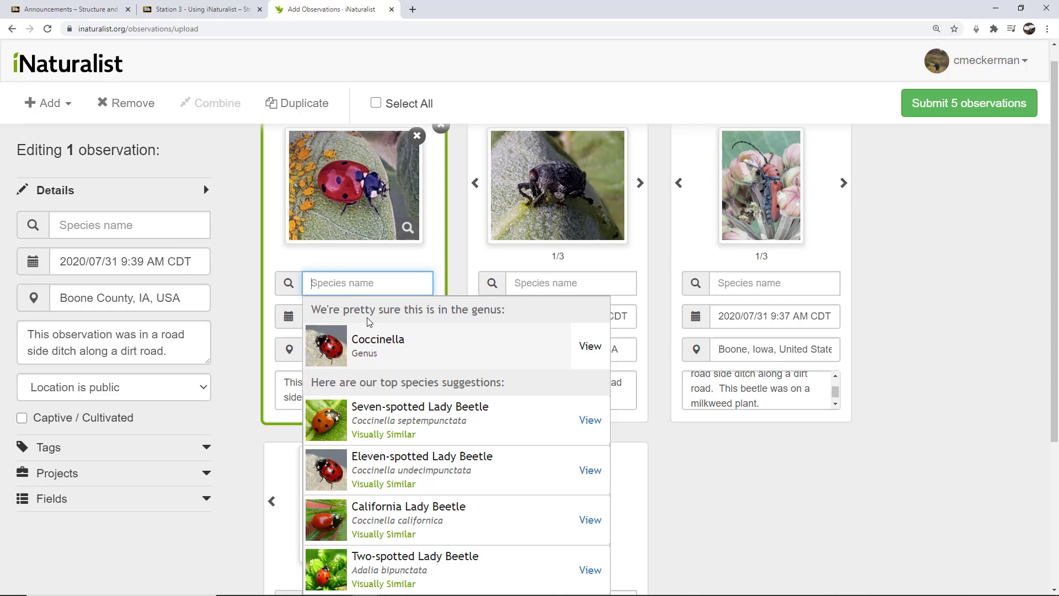
mouse_move(444, 514)
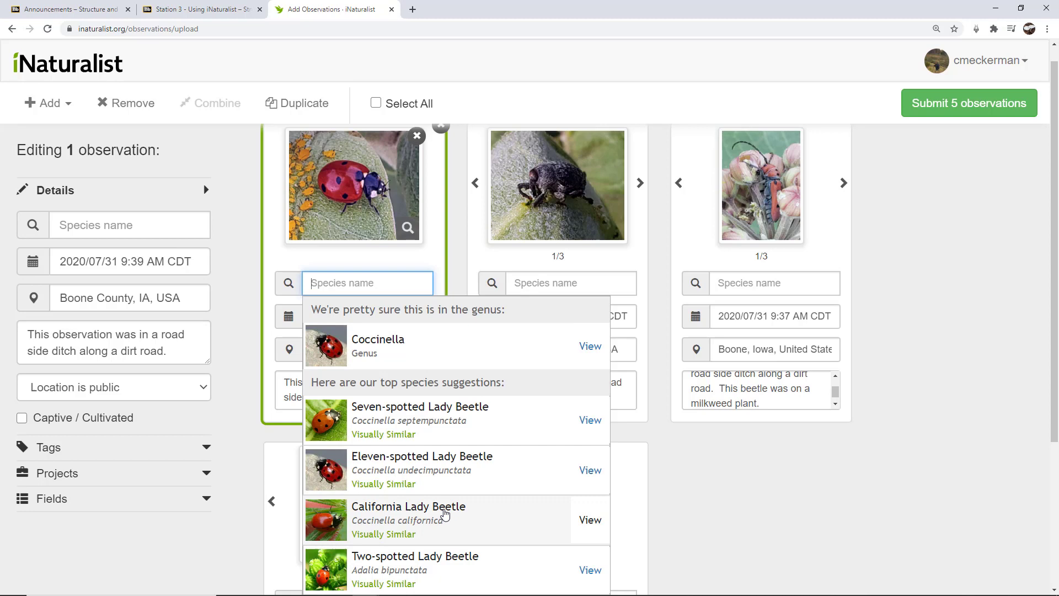
mouse_move(334, 432)
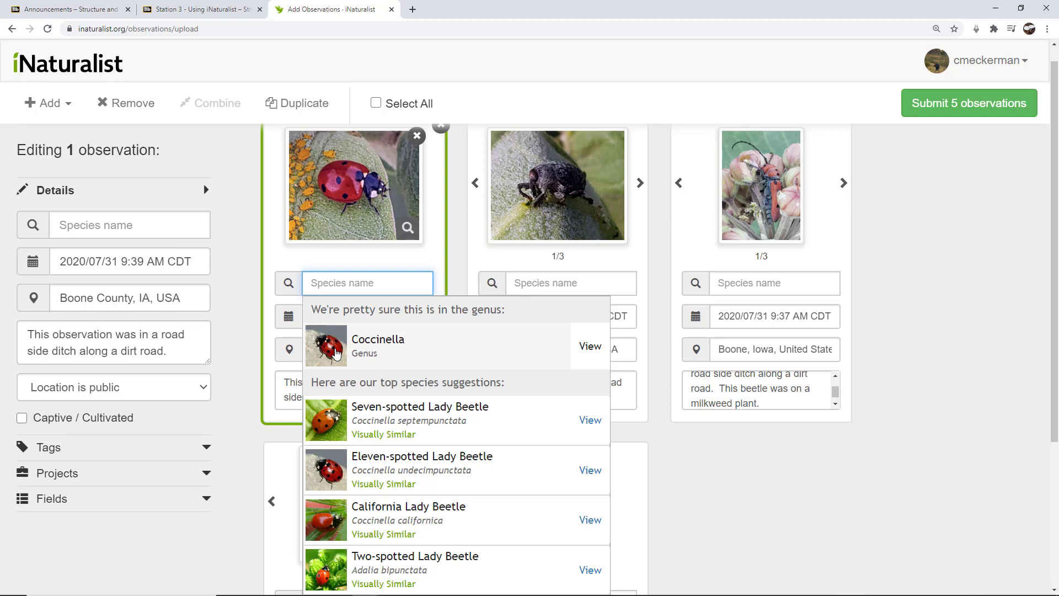
mouse_move(321, 336)
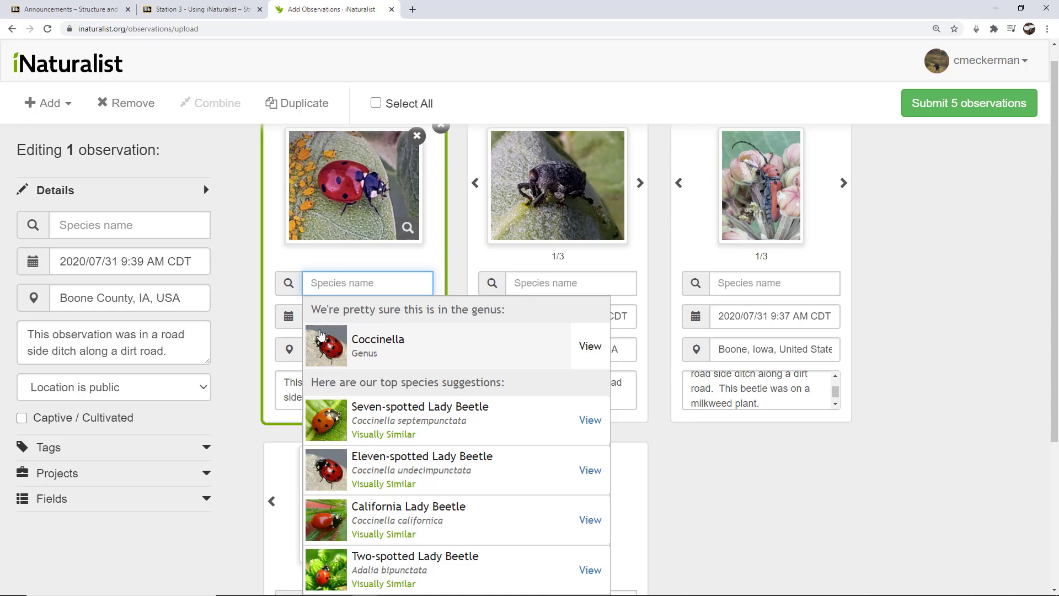
left_click(377, 345)
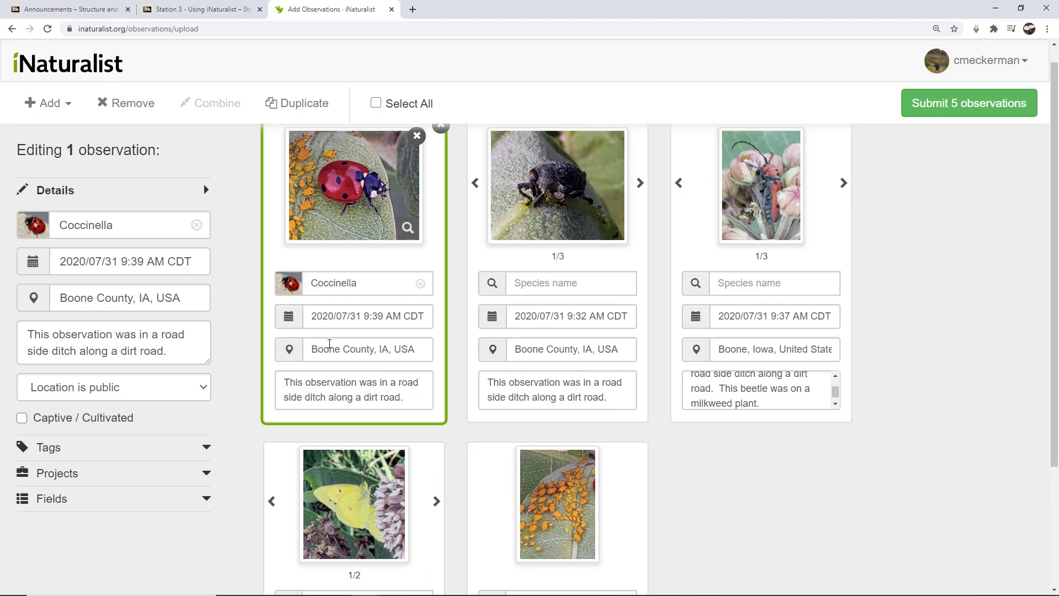
Pick genus Rhyssomatus from the weevil card's species suggestions.
left_click(570, 282)
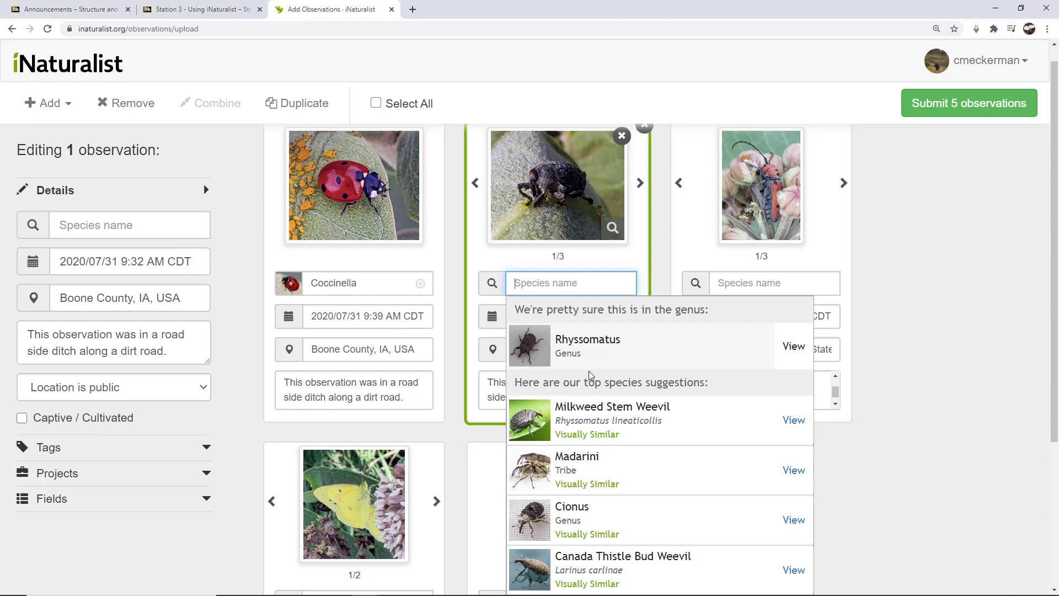
mouse_move(577, 352)
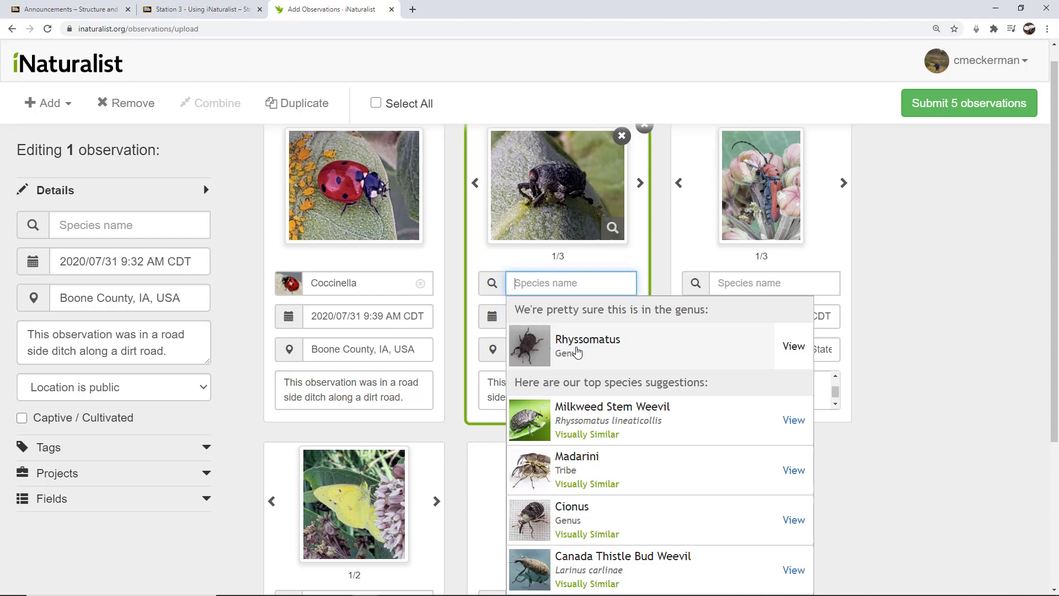
left_click(587, 339)
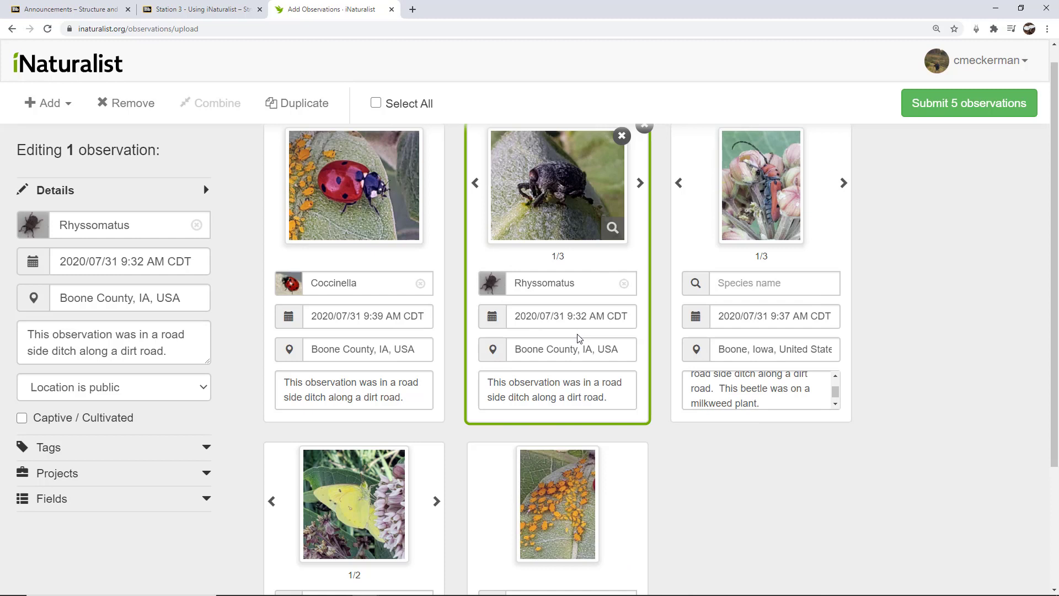
Search 'insect' in the beetle's species field, then choose Milkweed Longhorn Beetles.
left_click(774, 283)
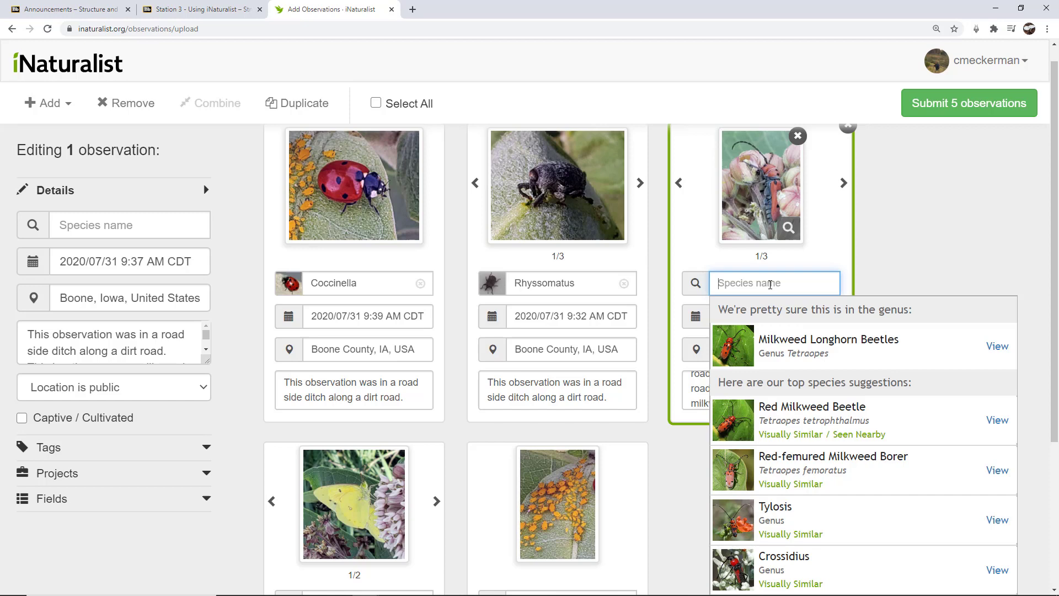
type("insect")
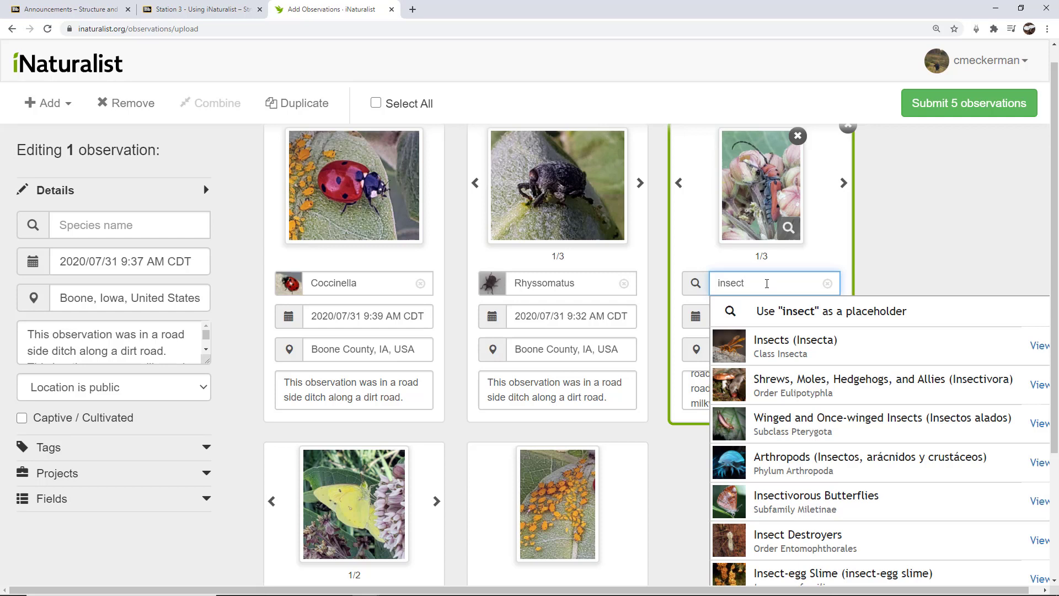
left_click(794, 344)
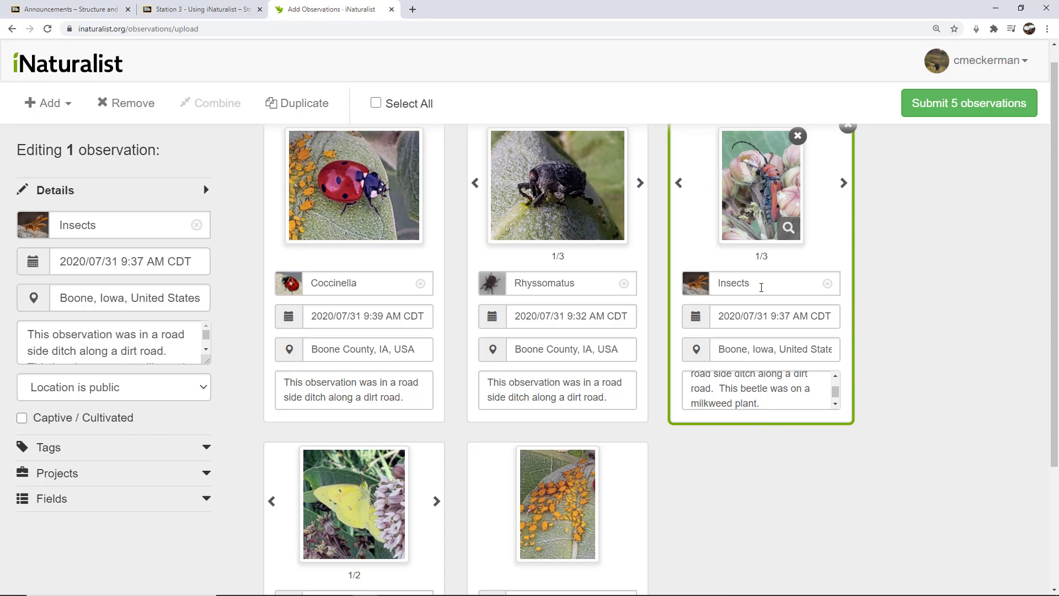
type("inse")
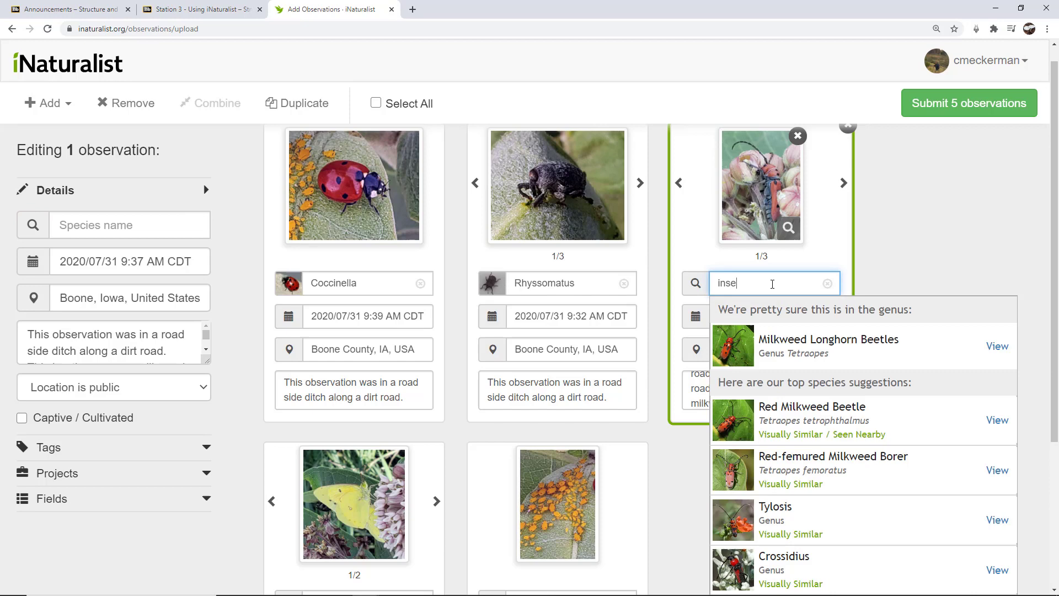
left_click(826, 283)
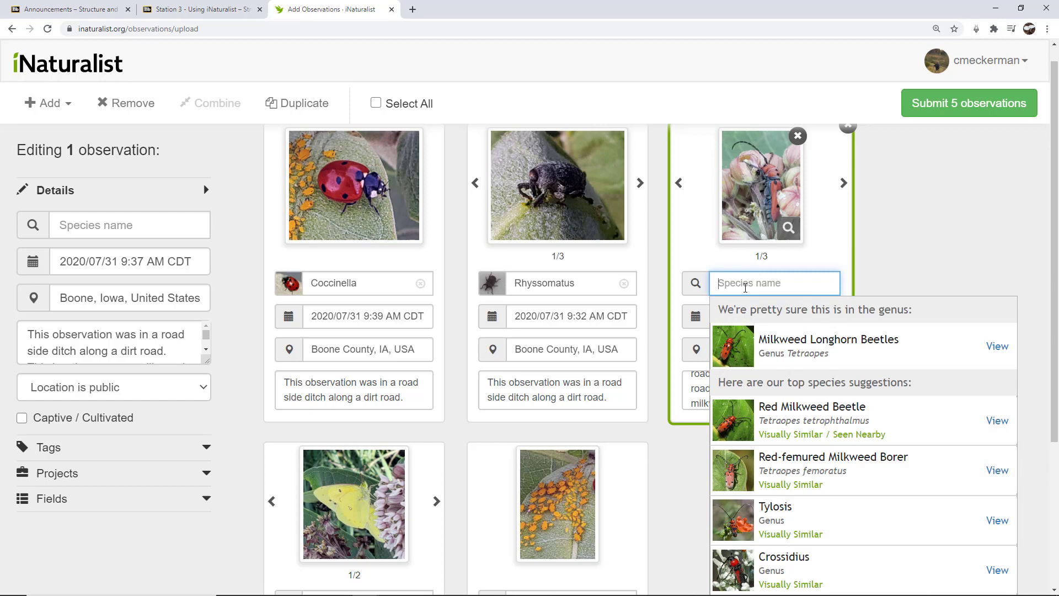
type("insects")
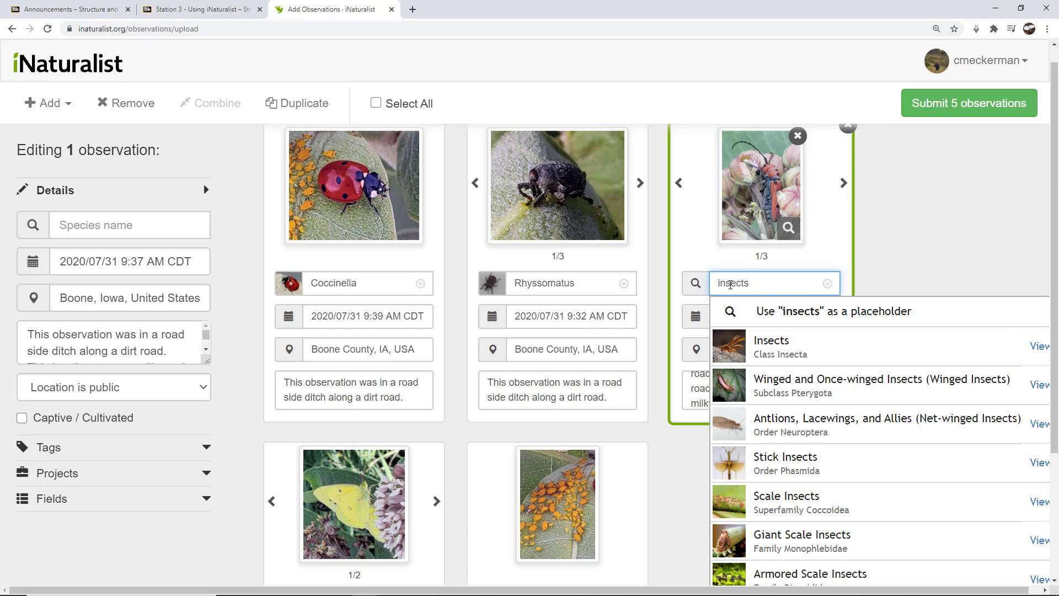
left_click(770, 346)
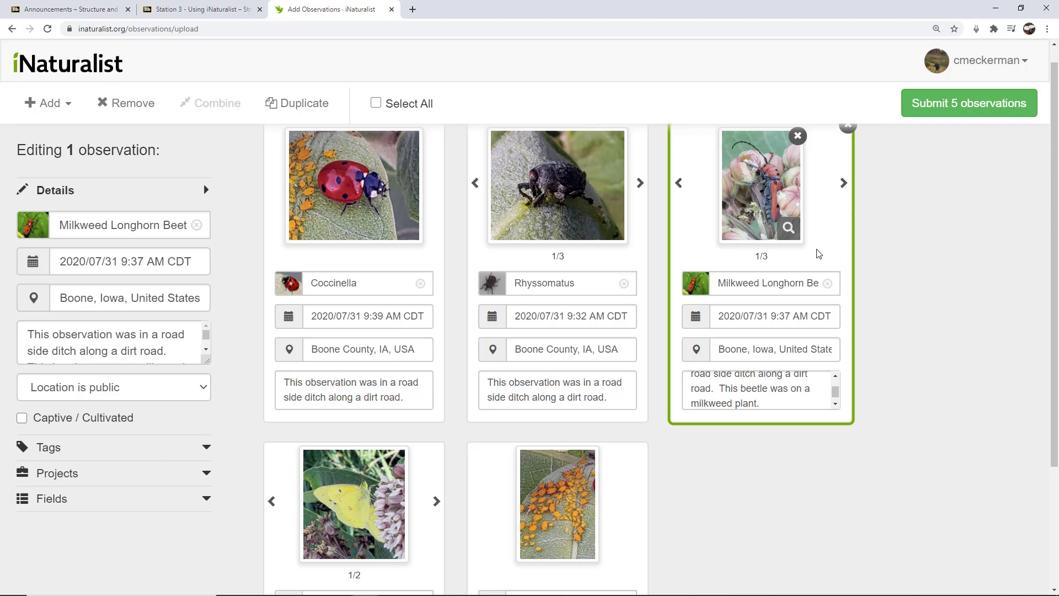
scroll("down", 3)
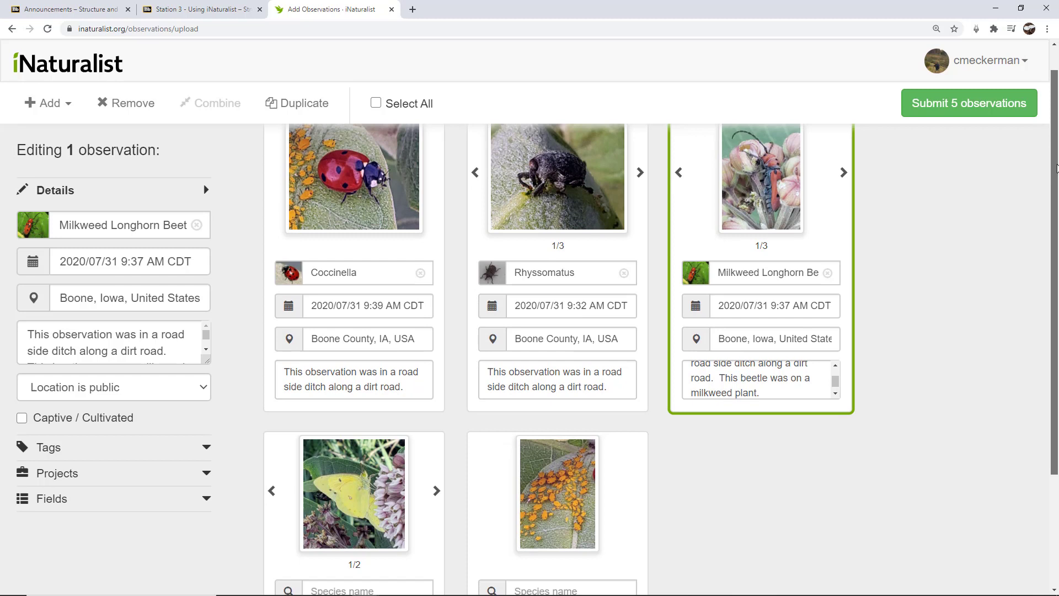
scroll("down", 3)
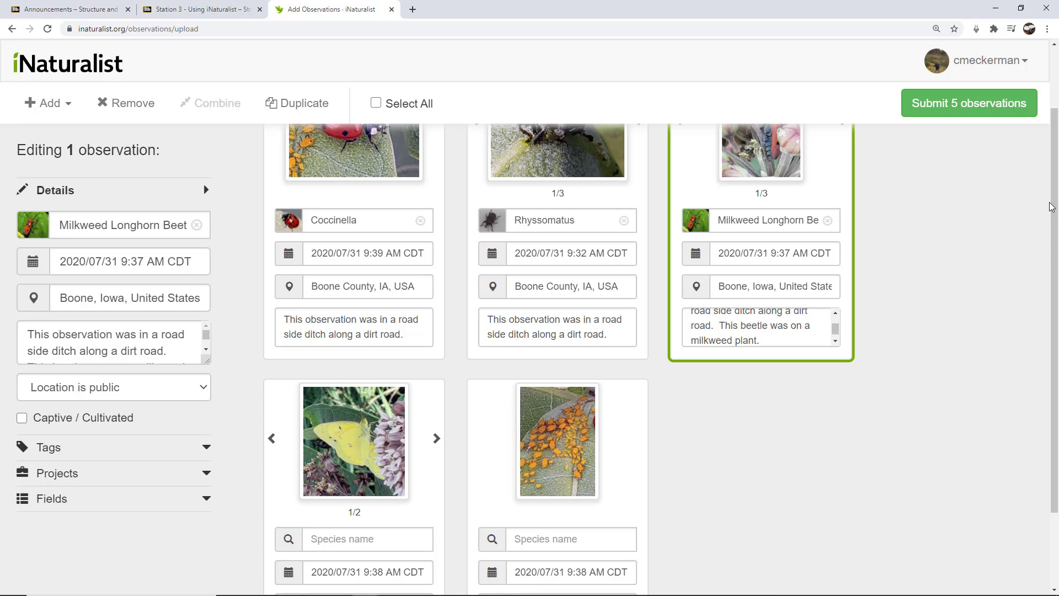
Scroll to the butterfly card, type 'b' and choose Clouded Yellows (Genus Colias).
scroll("down", 3)
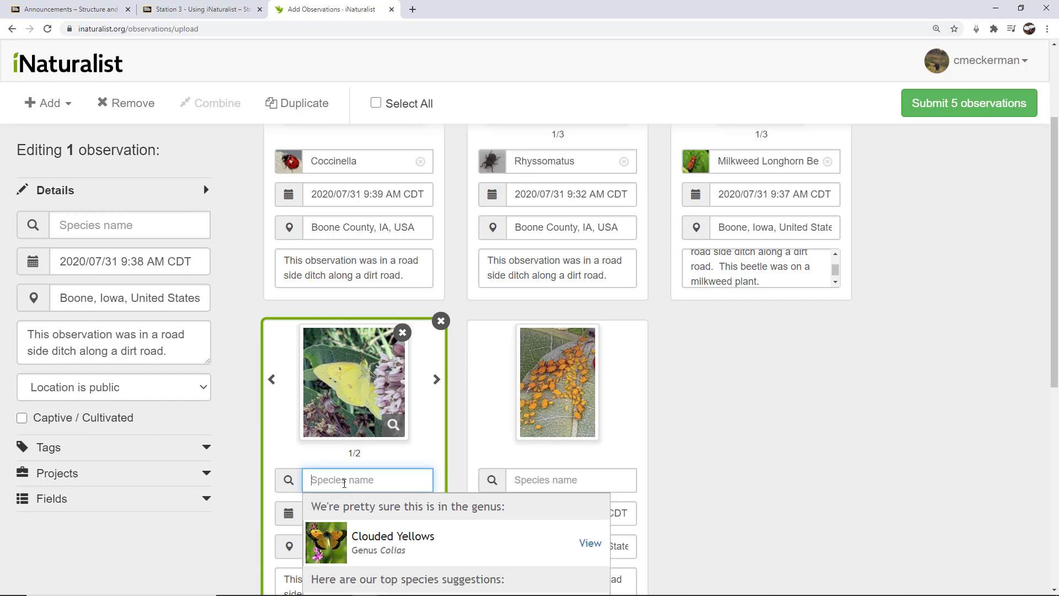
scroll("down", 3)
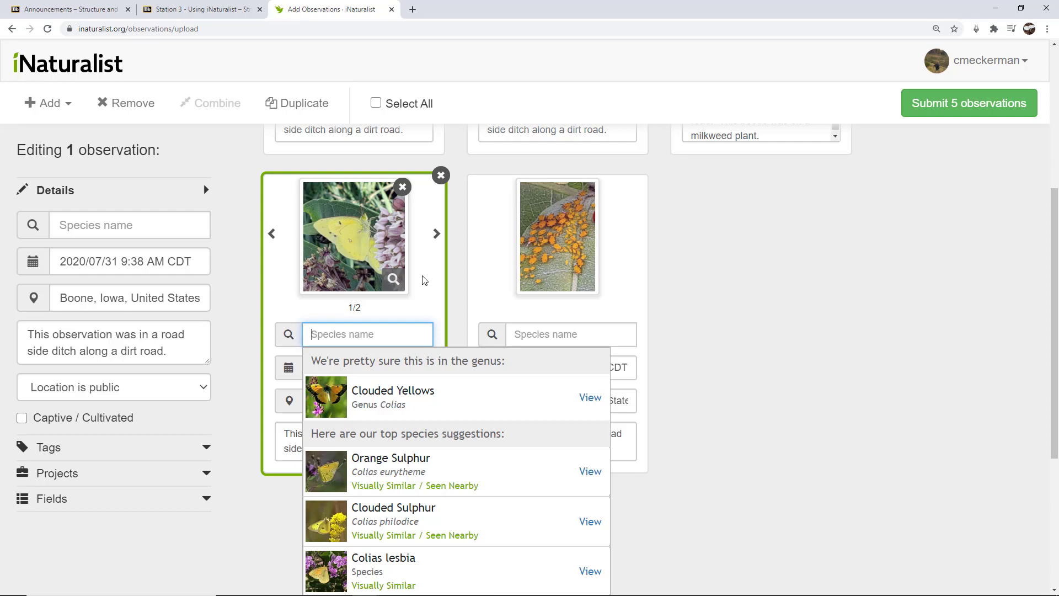
mouse_move(420, 282)
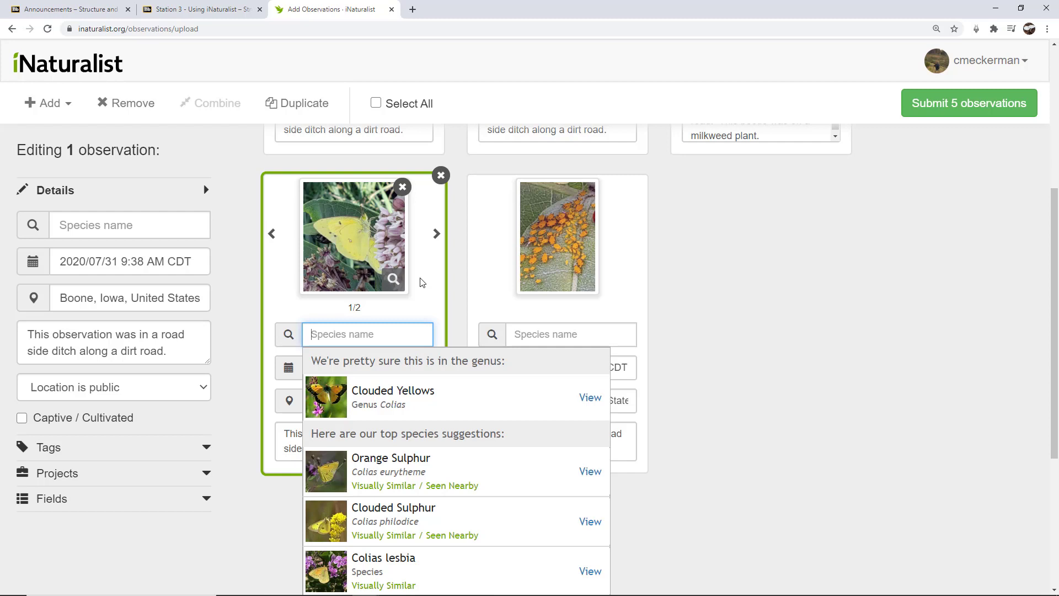
type("b")
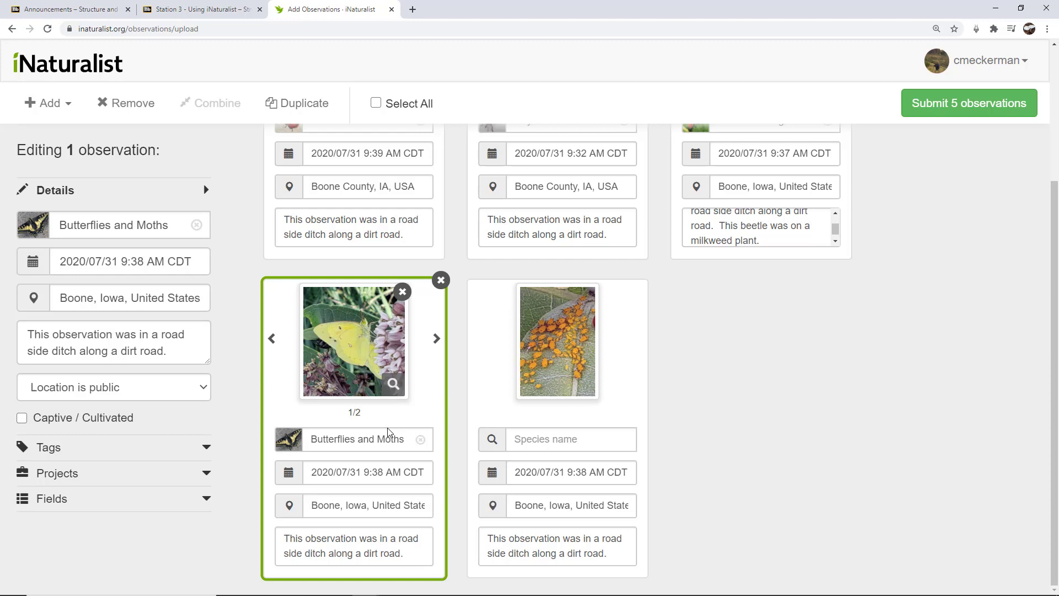
left_click(356, 439)
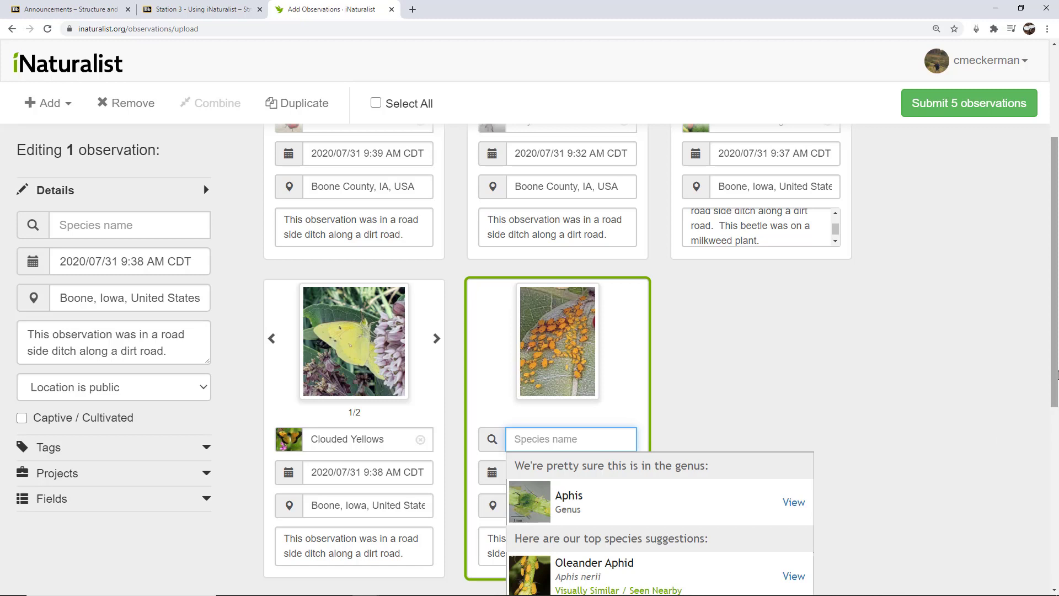
Identify the orange aphid cluster draft as genus Aphis from the suggestions.
scroll("down", 3)
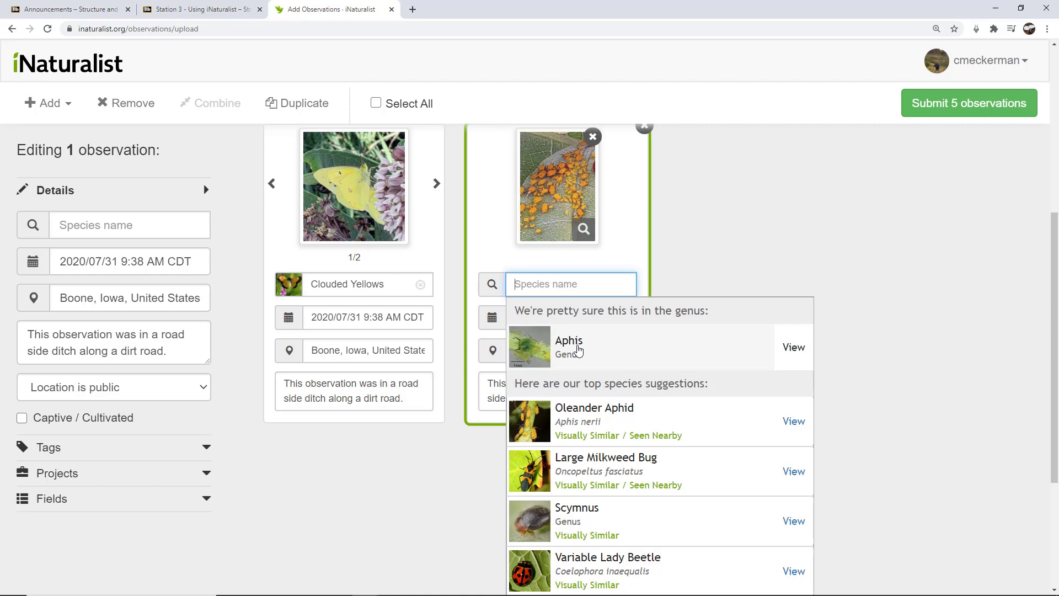
left_click(569, 340)
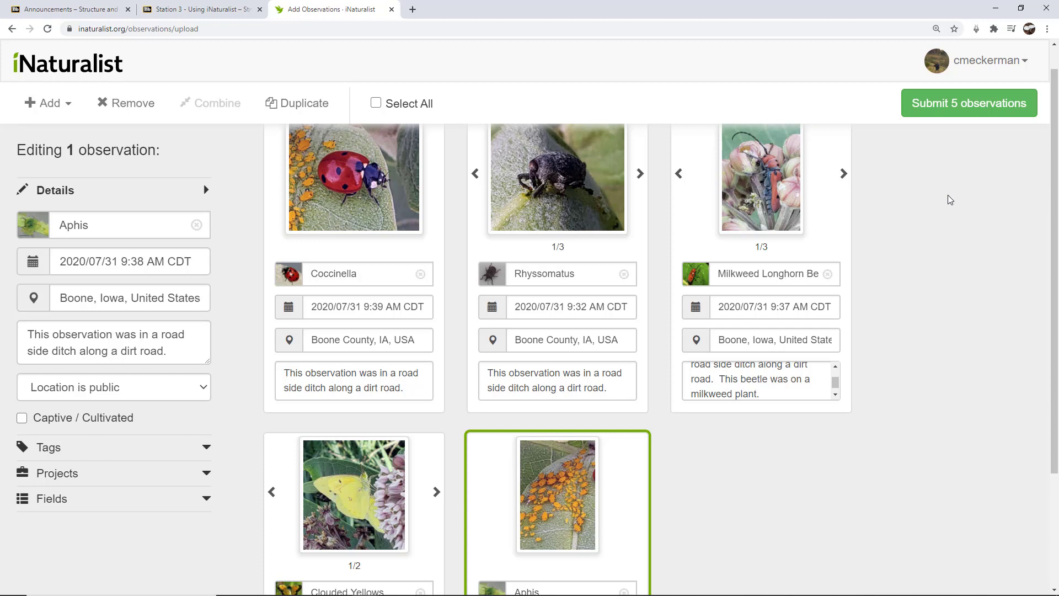
mouse_move(978, 224)
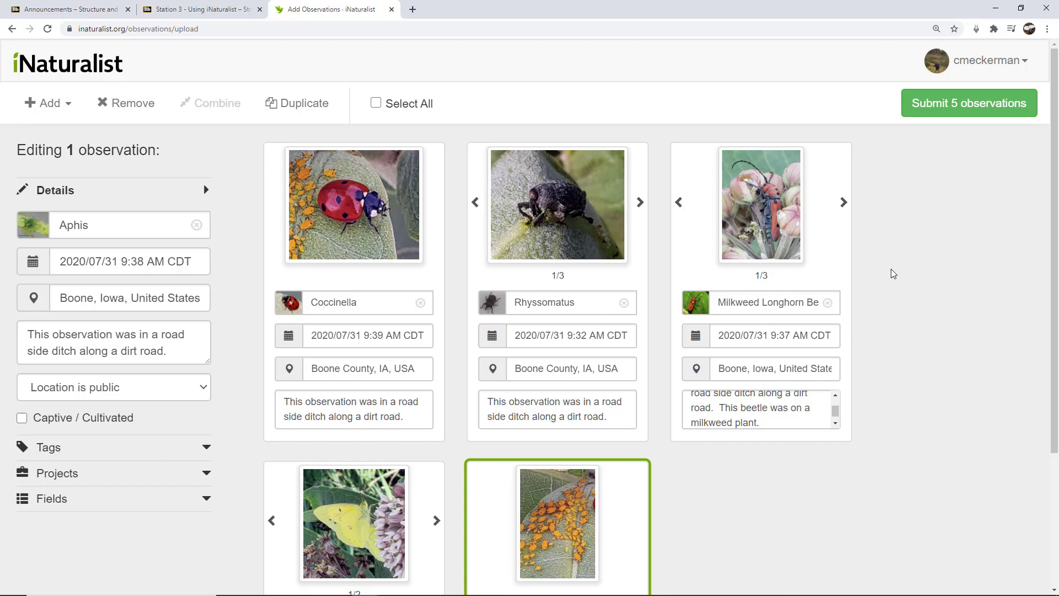
mouse_move(700, 464)
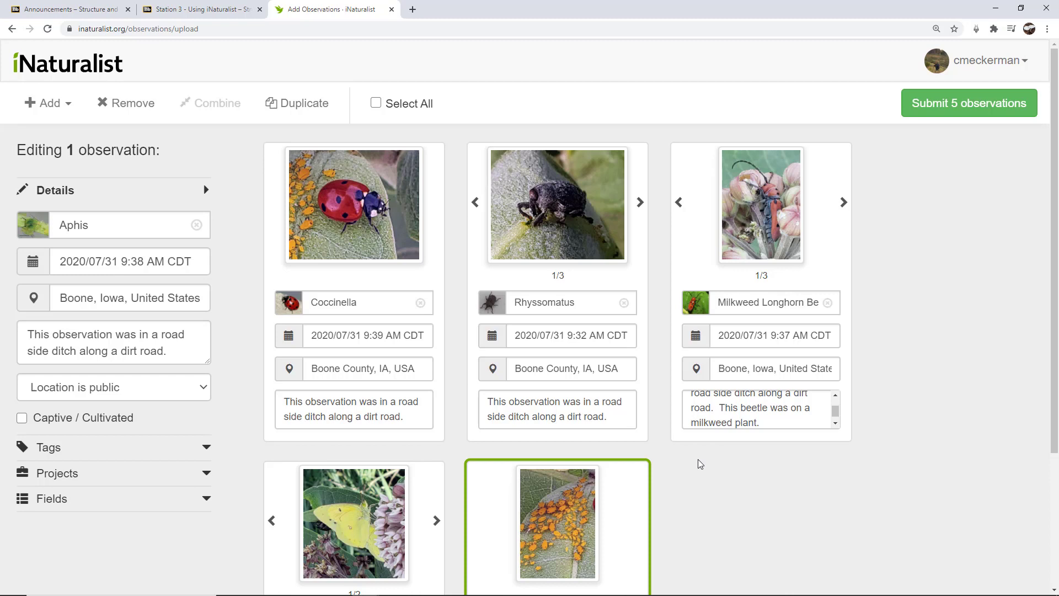
mouse_move(741, 491)
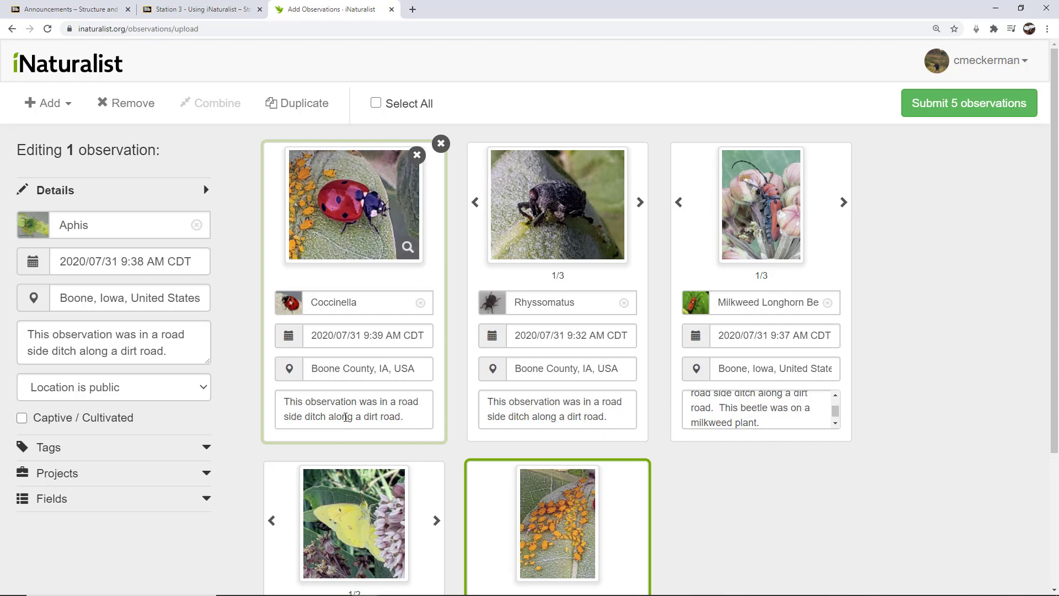
Submit the five identified observations and scroll down Your Observations toward Milkweed Longhorn Beetles.
left_click(968, 103)
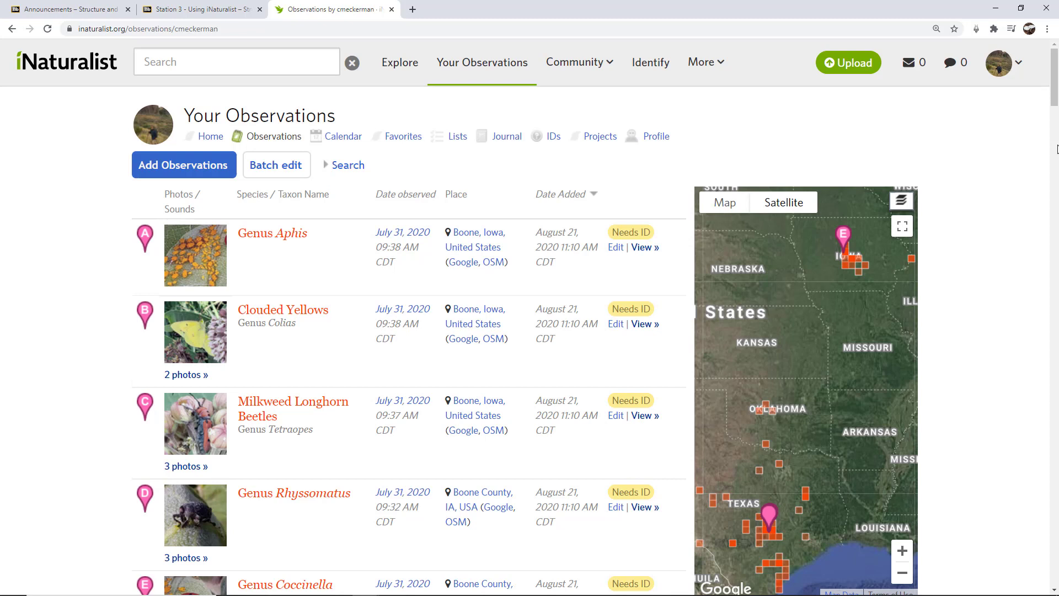
scroll("down", 3)
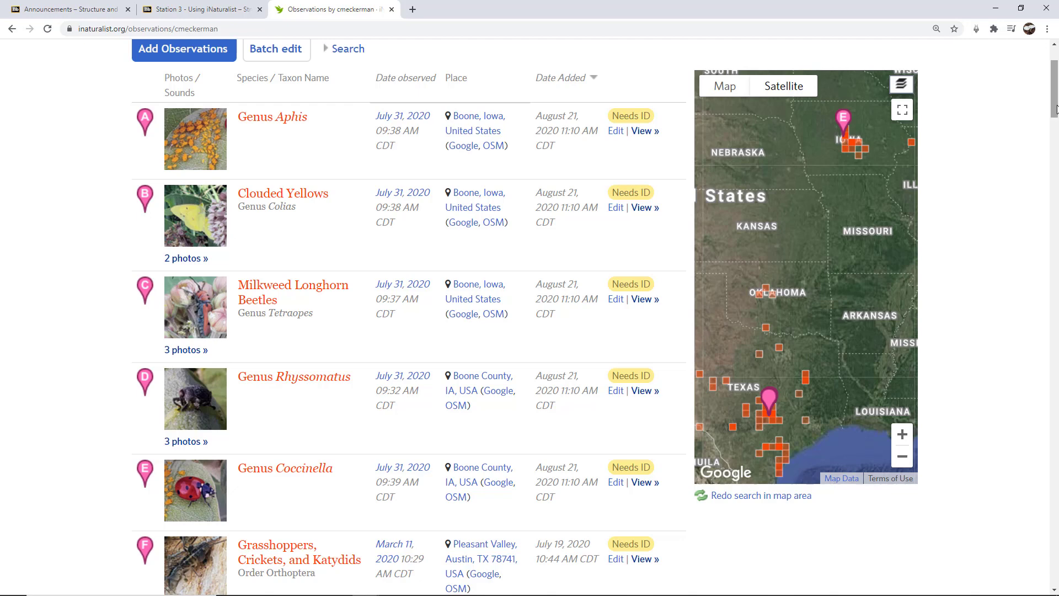
scroll("down", 3)
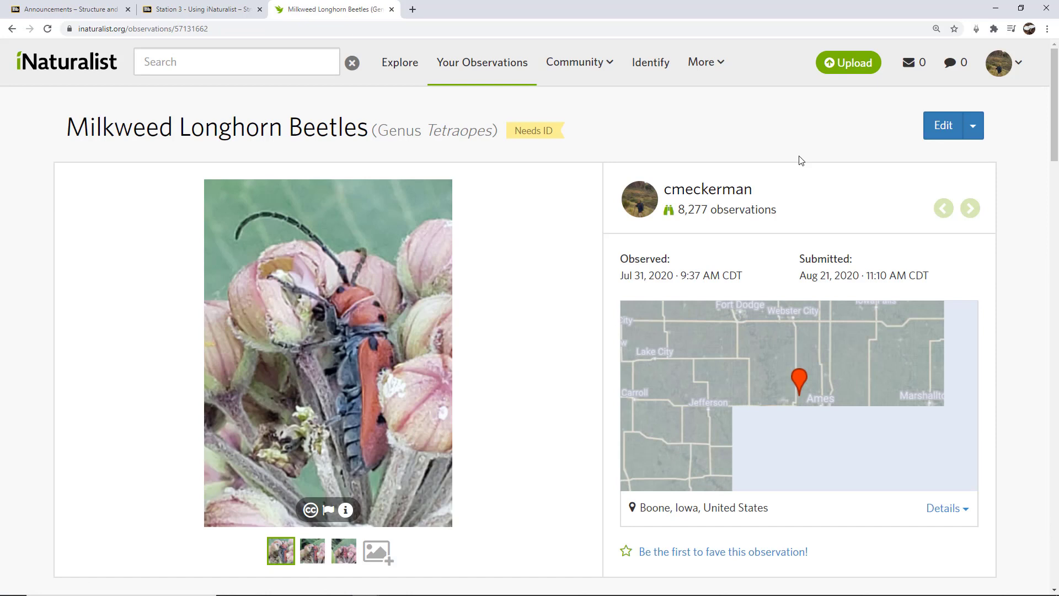
scroll("down", 3)
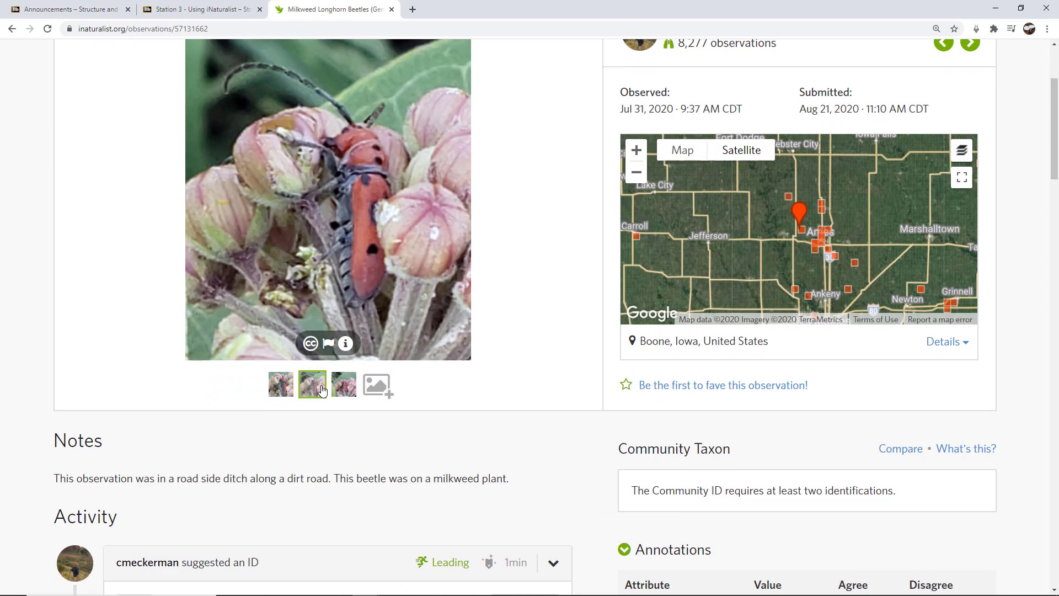
scroll("down", 3)
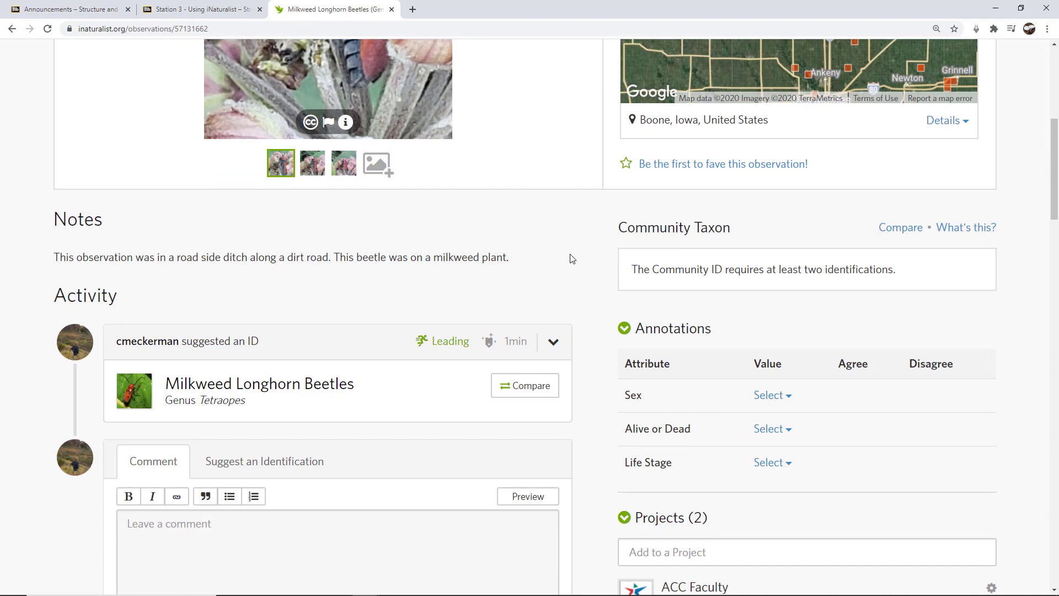
scroll("down", 3)
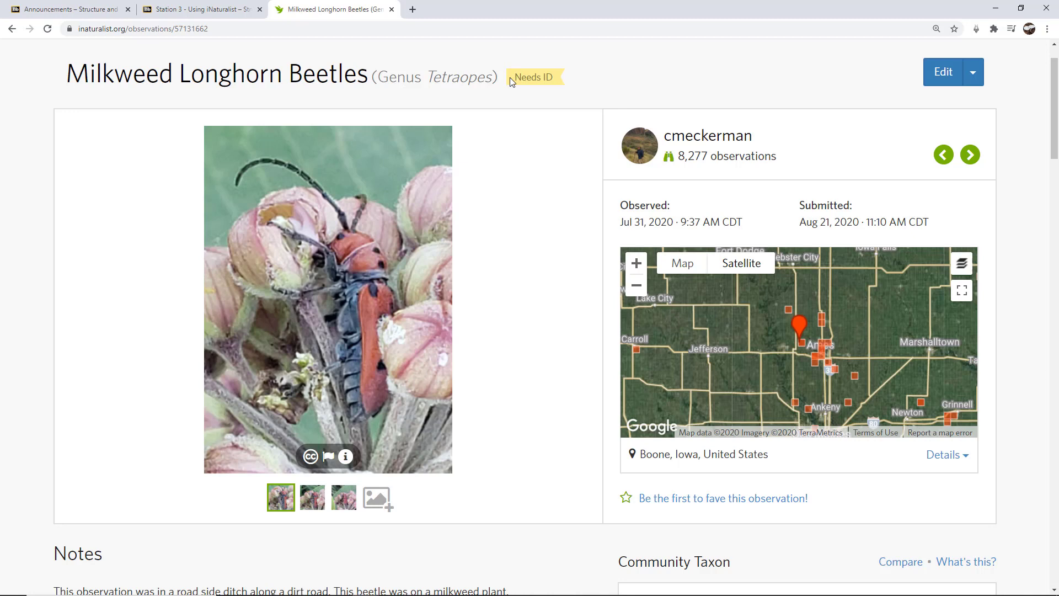
scroll("down", 3)
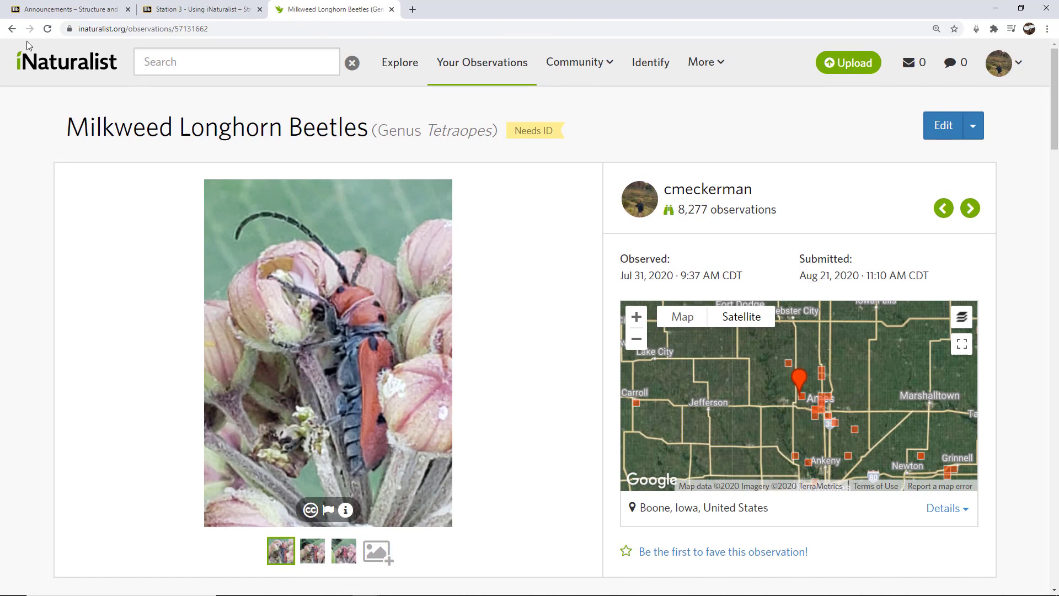
Go back to Your Observations and scroll to the older Austin-area Research Grade entries.
left_click(706, 189)
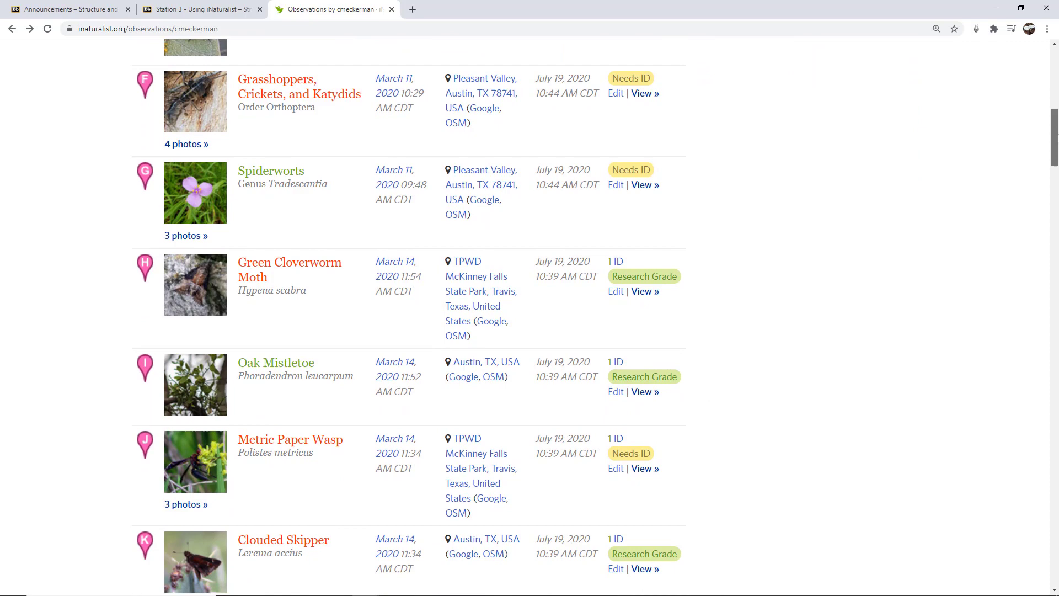
scroll("down", 3)
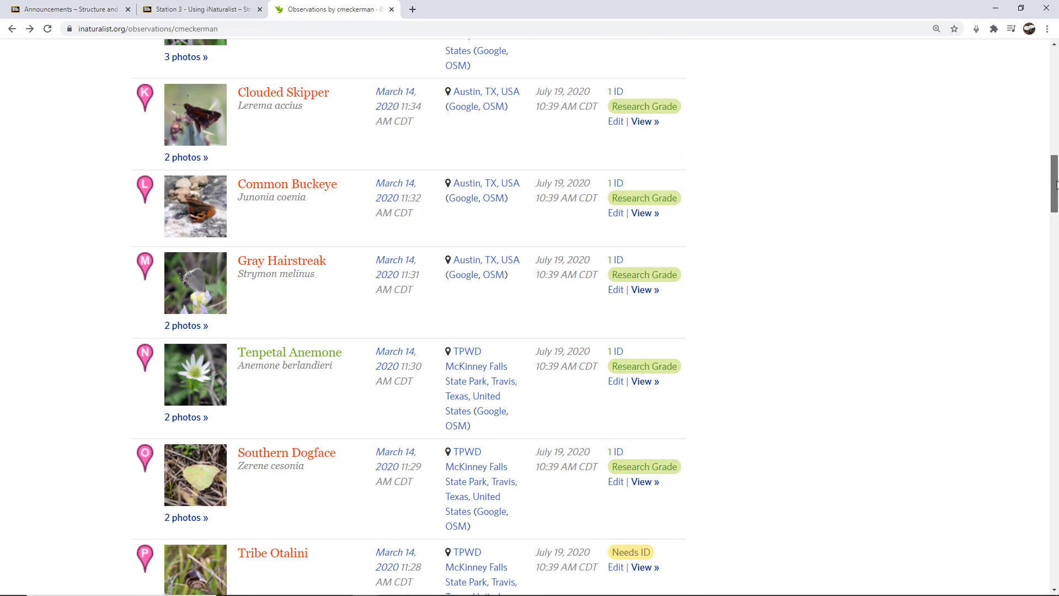
View the Research Grade Gray Hairstreak observation from Austin, TX, scrolling through its page.
left_click(281, 260)
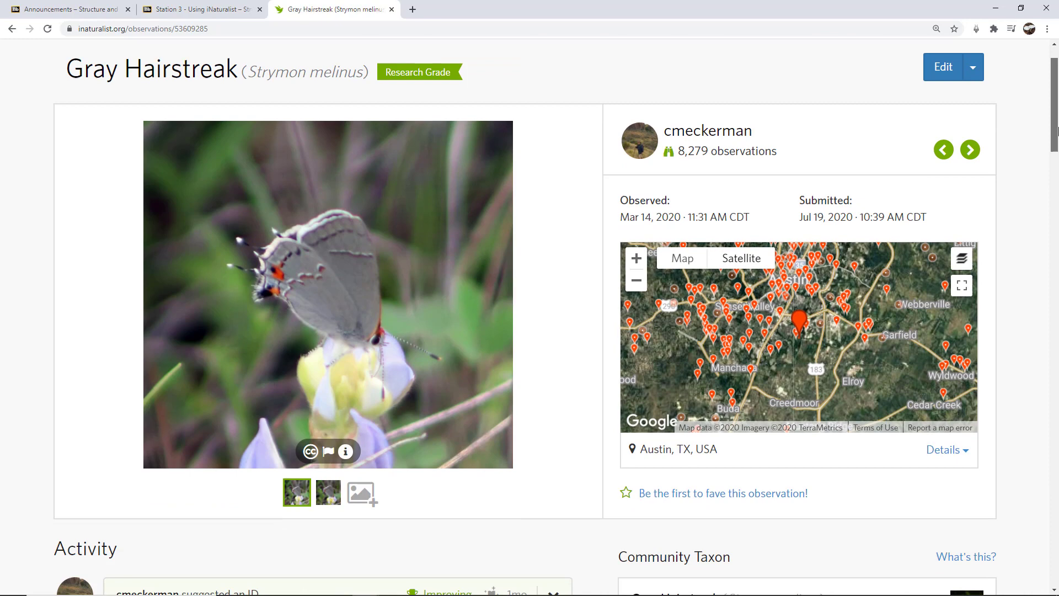
scroll("down", 3)
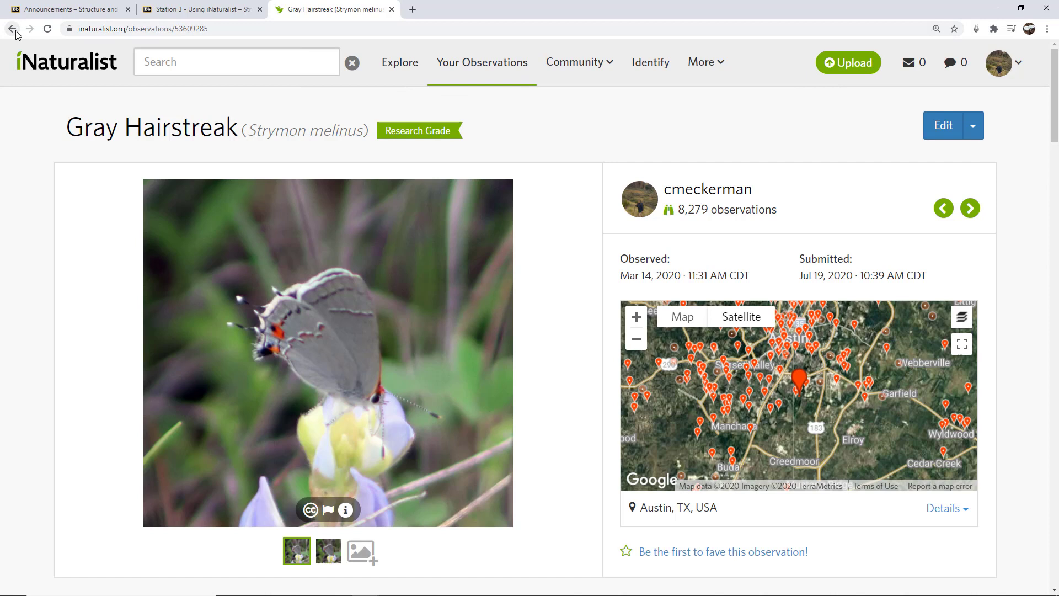
mouse_move(554, 133)
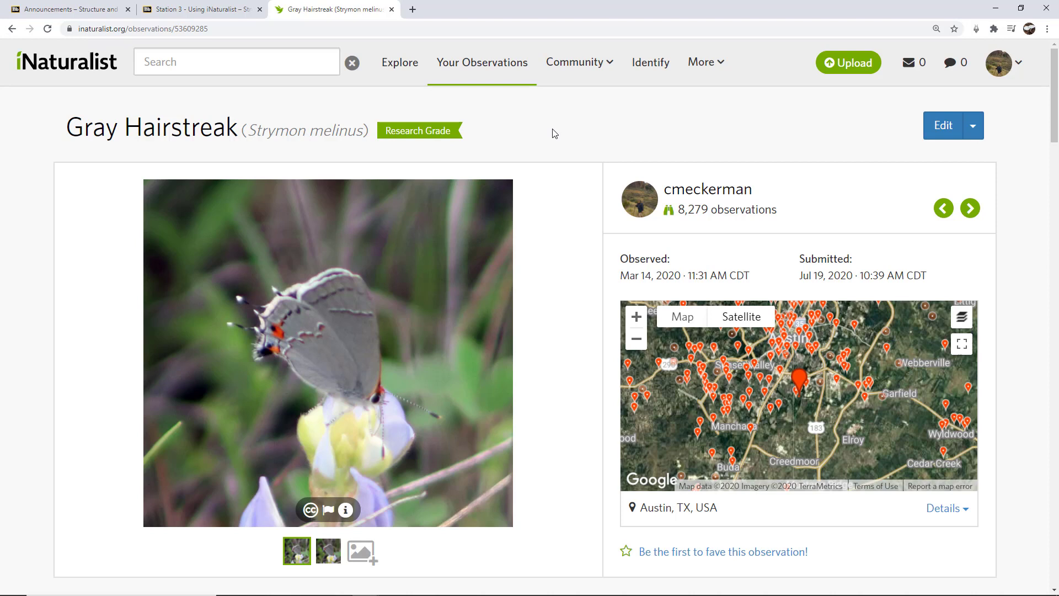